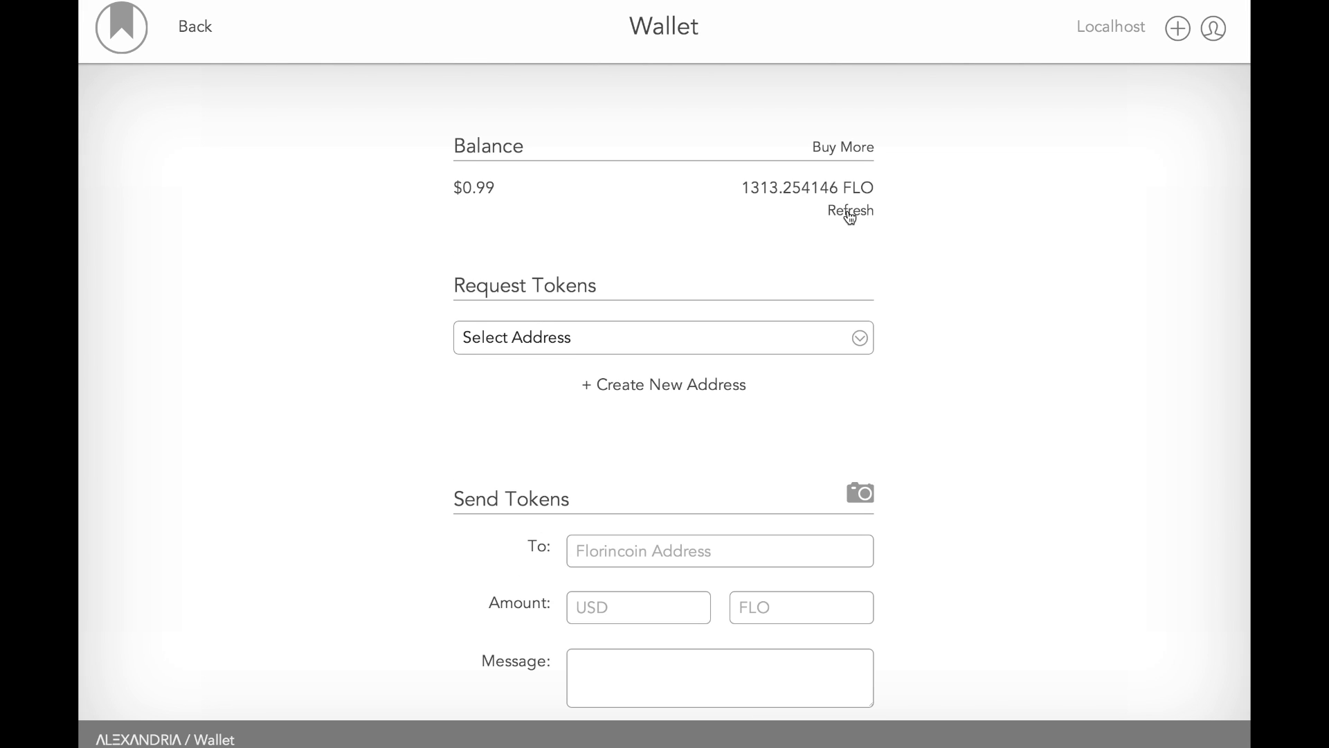
mouse_move(934, 226)
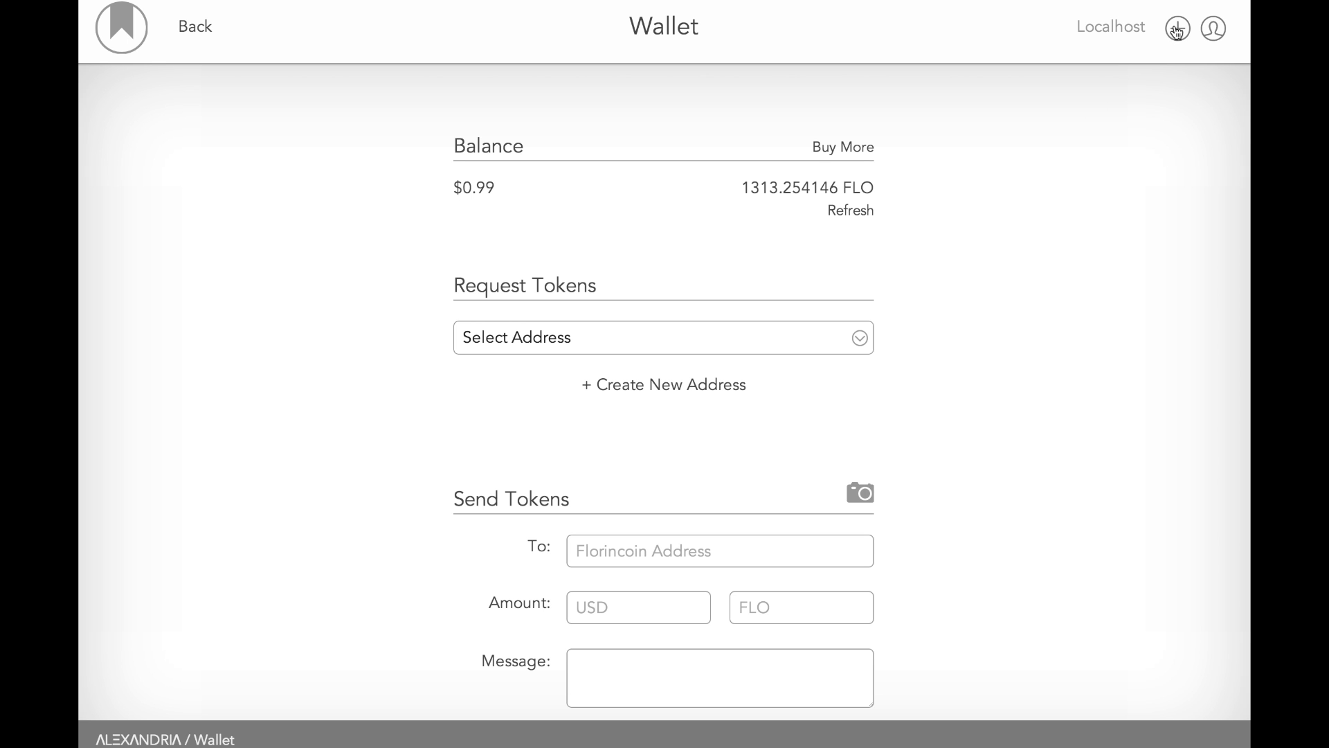
Step: Start sharing a new Media item from the top-bar + menu
left_click(1177, 27)
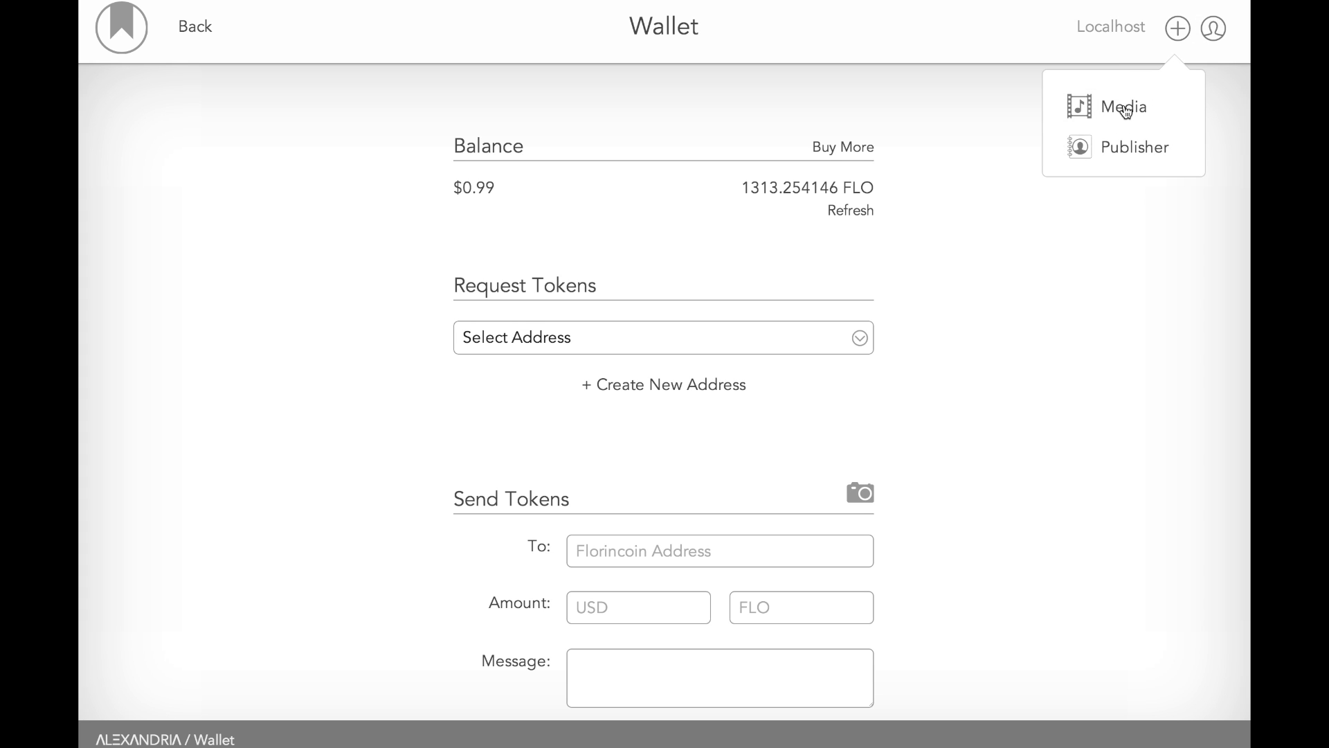
left_click(1122, 107)
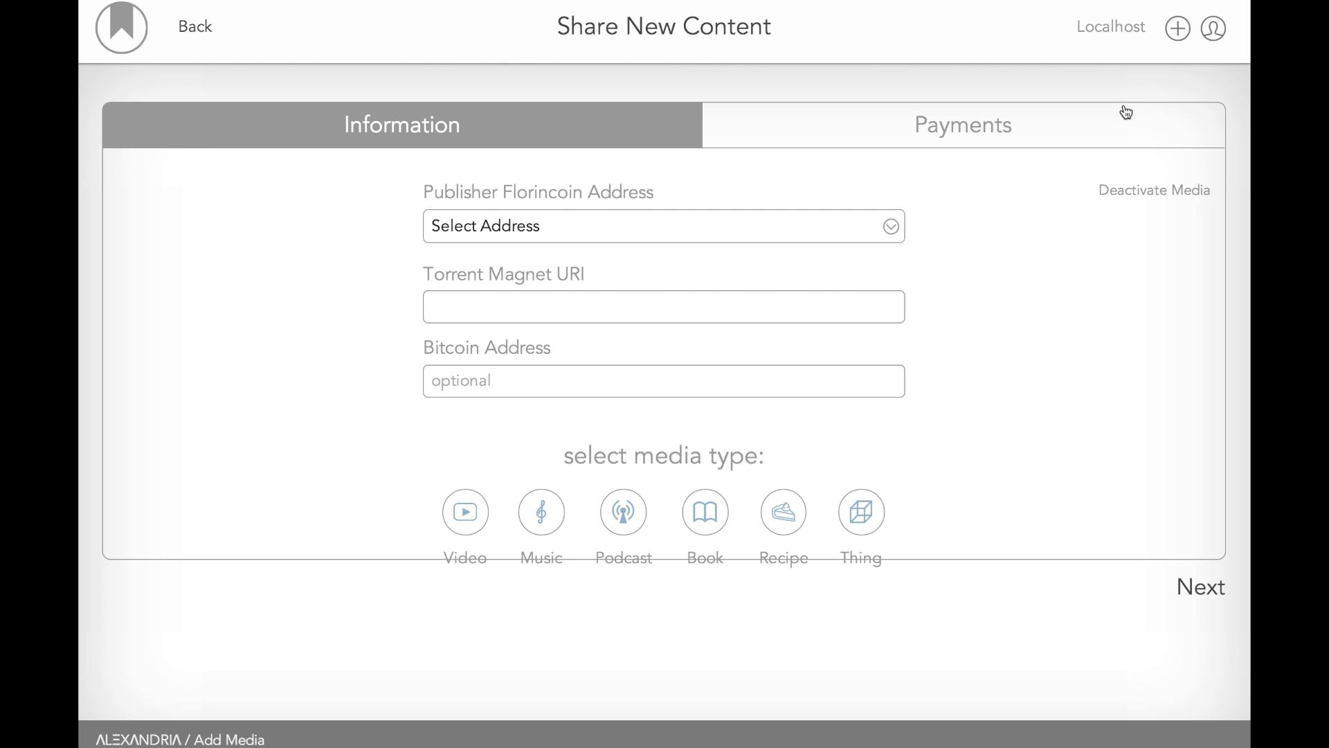
Step: Choose alexandria-cats as the publisher Florincoin address
left_click(663, 225)
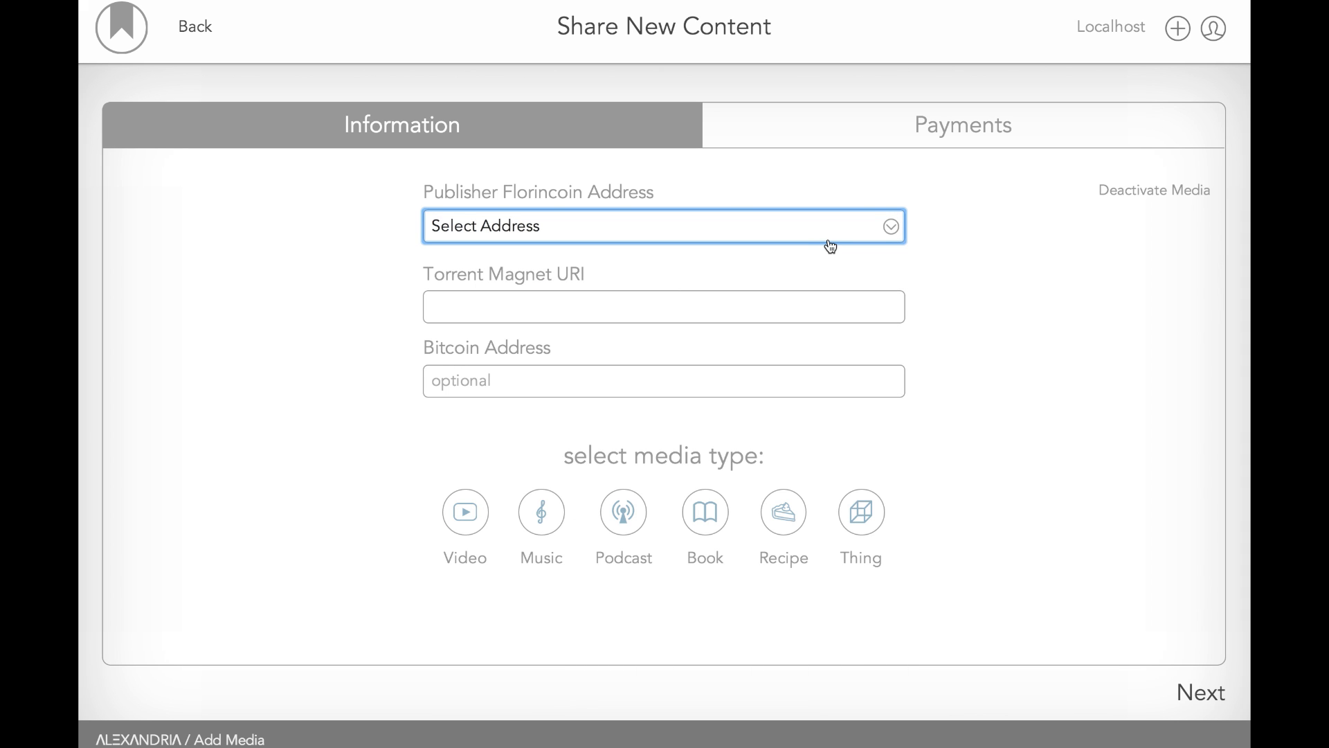
mouse_move(845, 307)
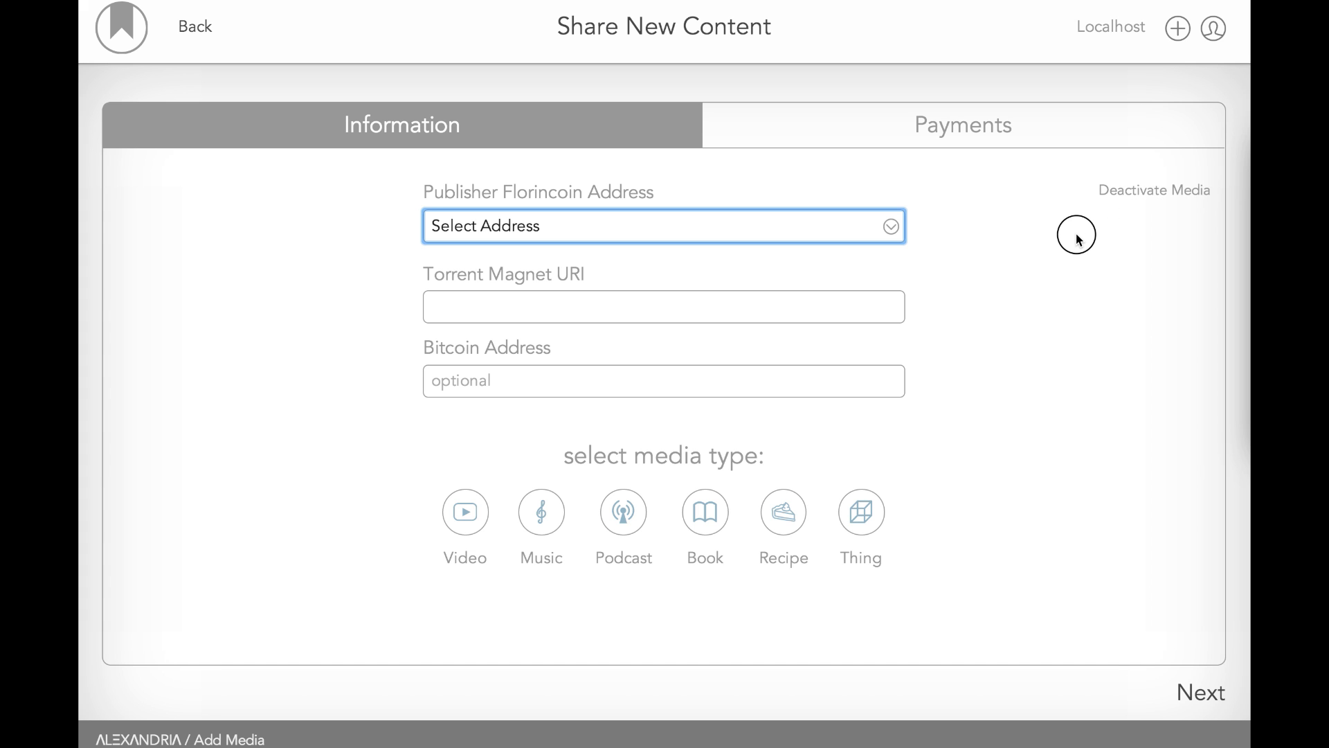
left_click(664, 226)
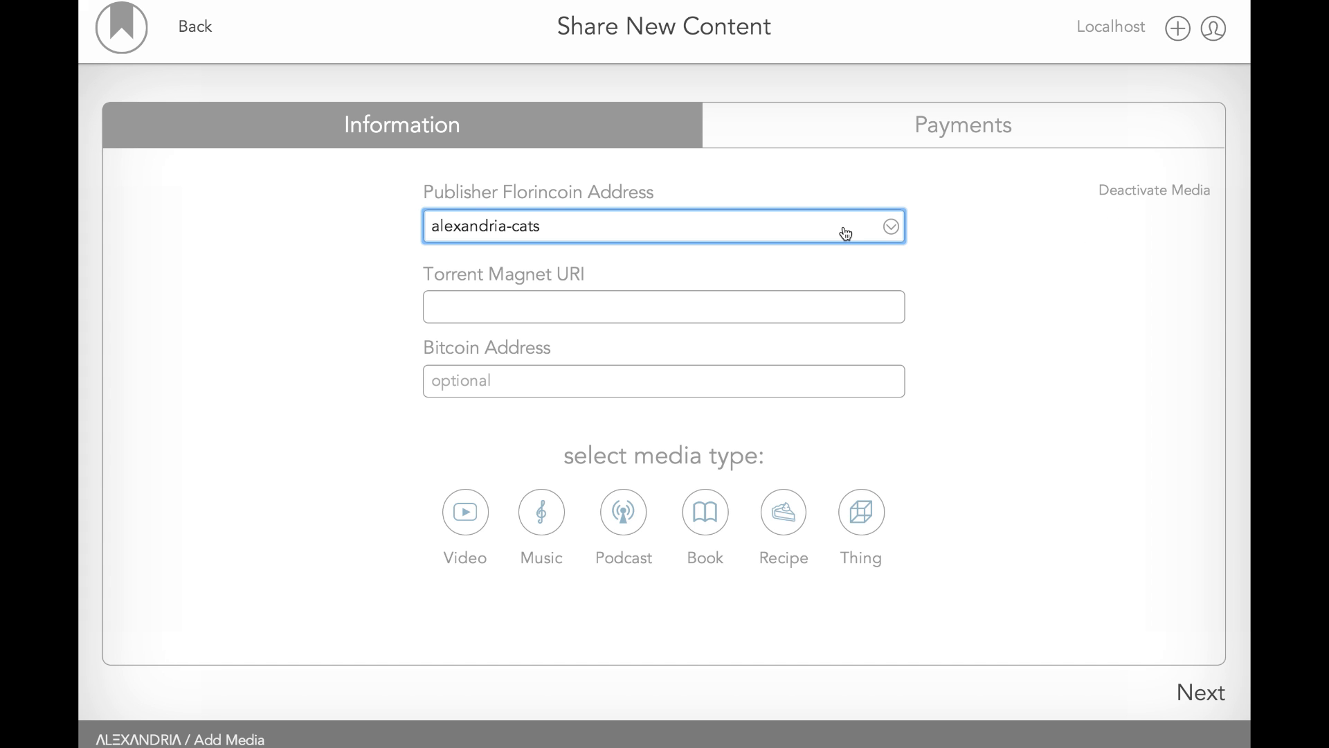
left_click(663, 308)
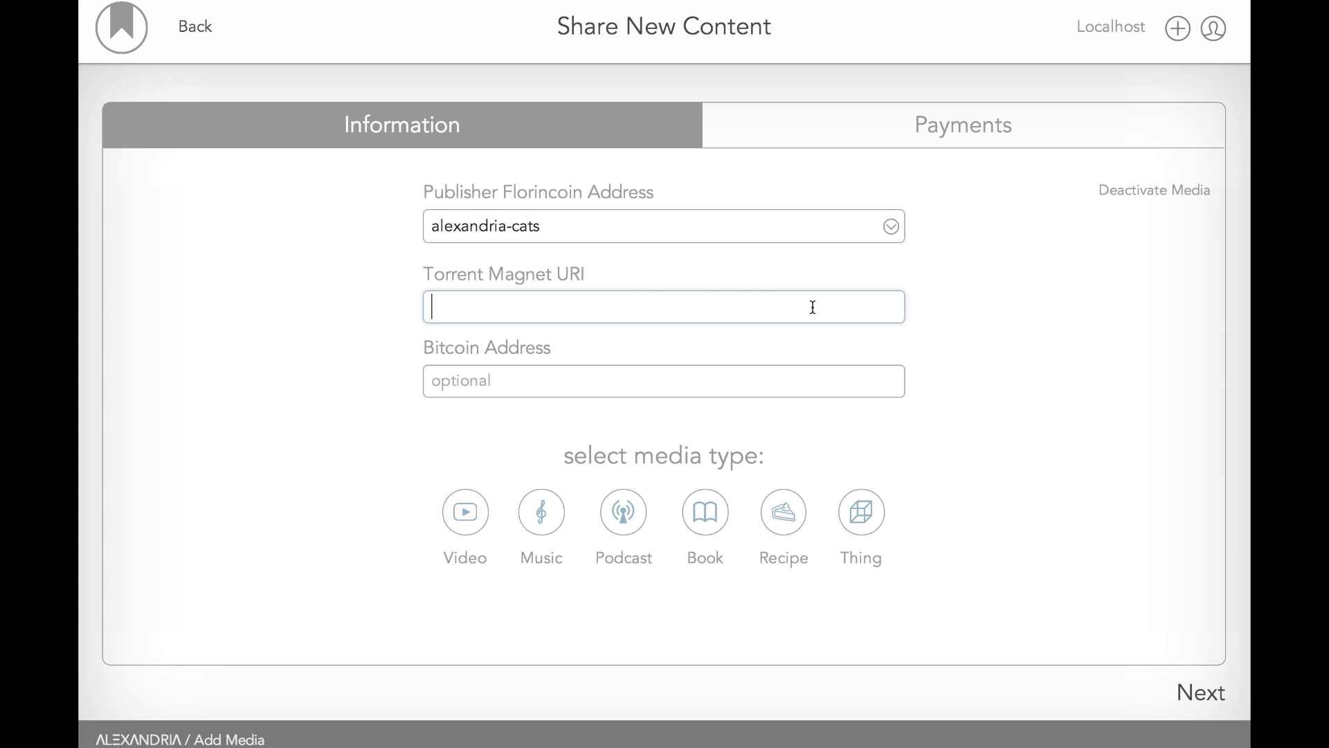
type("1F2F75E895117A8B521868F58FCC8A8C8646&dn=ZoeTheCat")
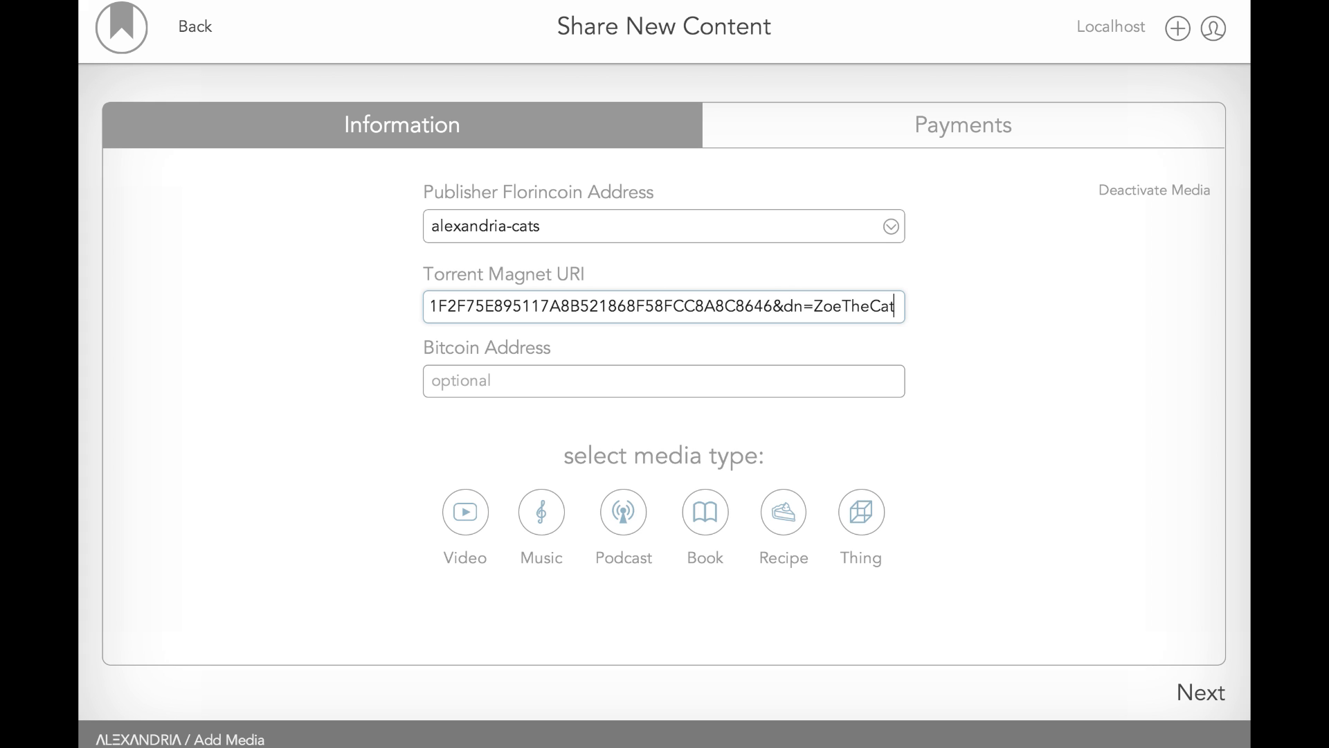
left_click(664, 381)
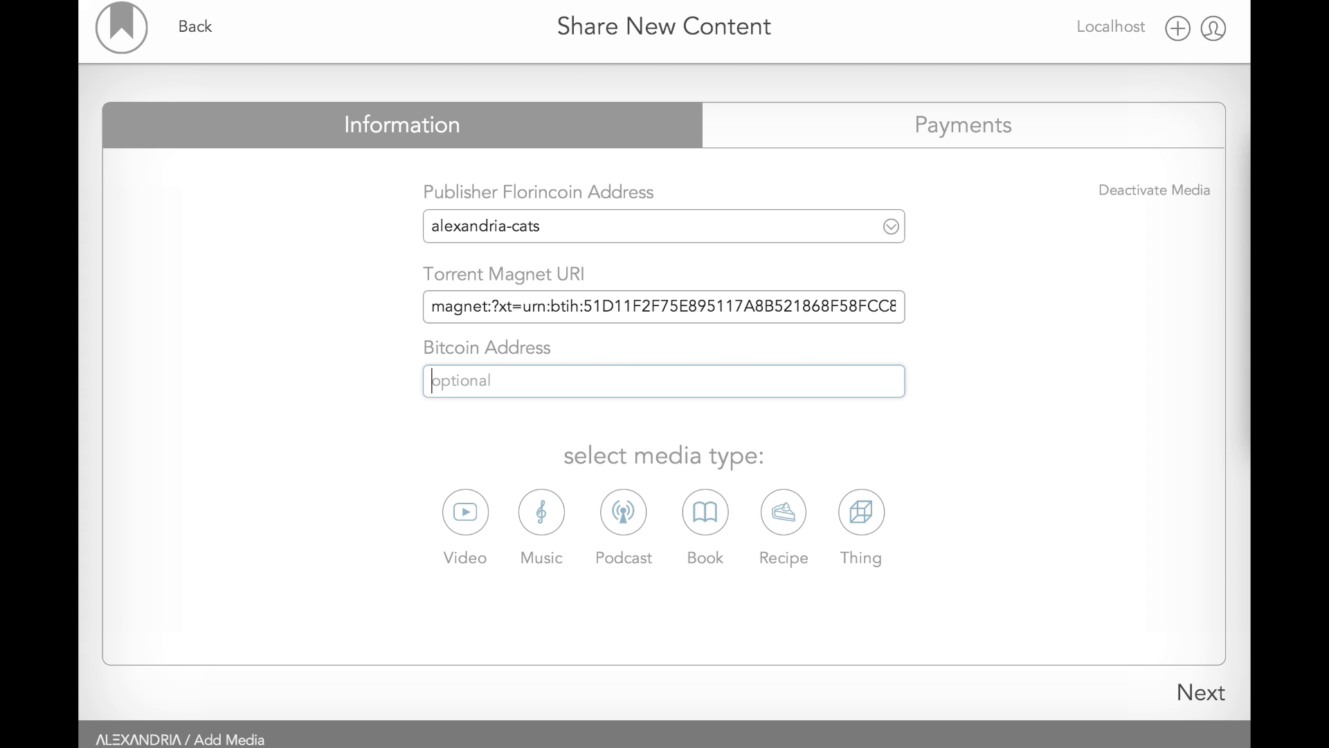
mouse_move(1033, 359)
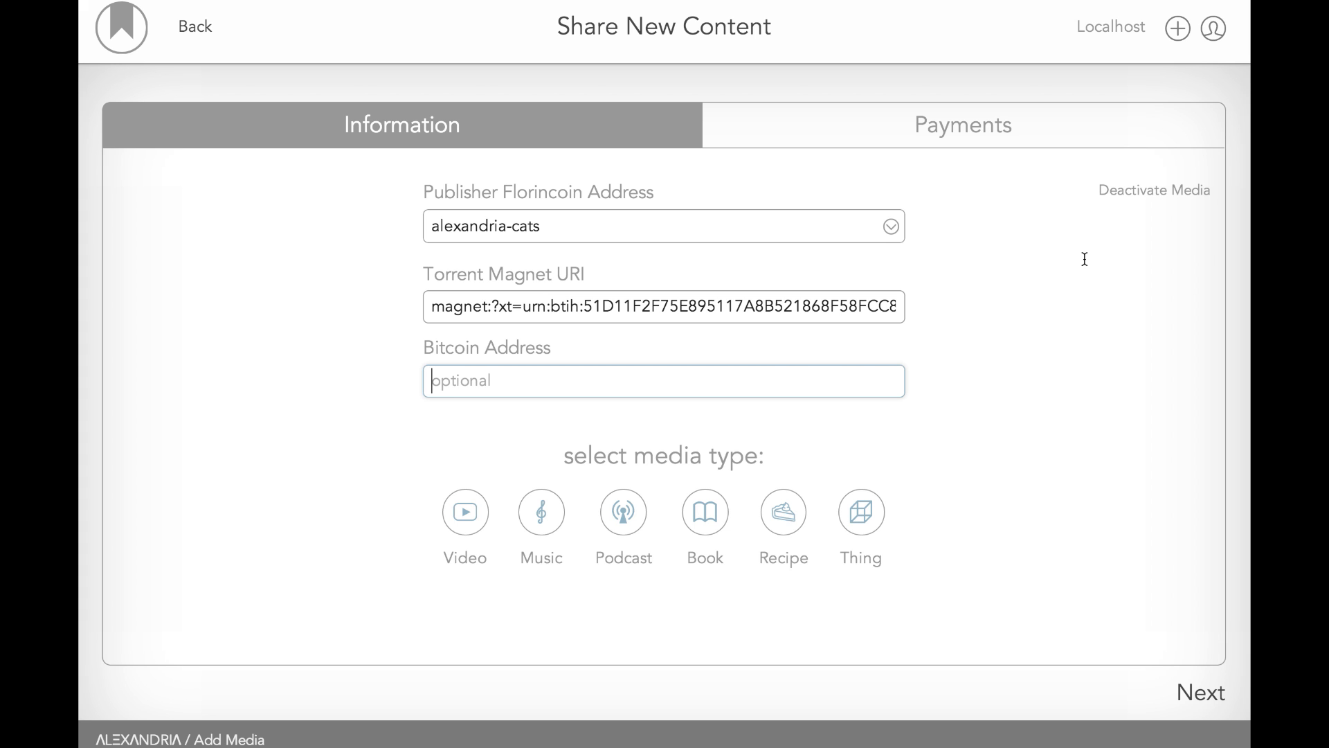
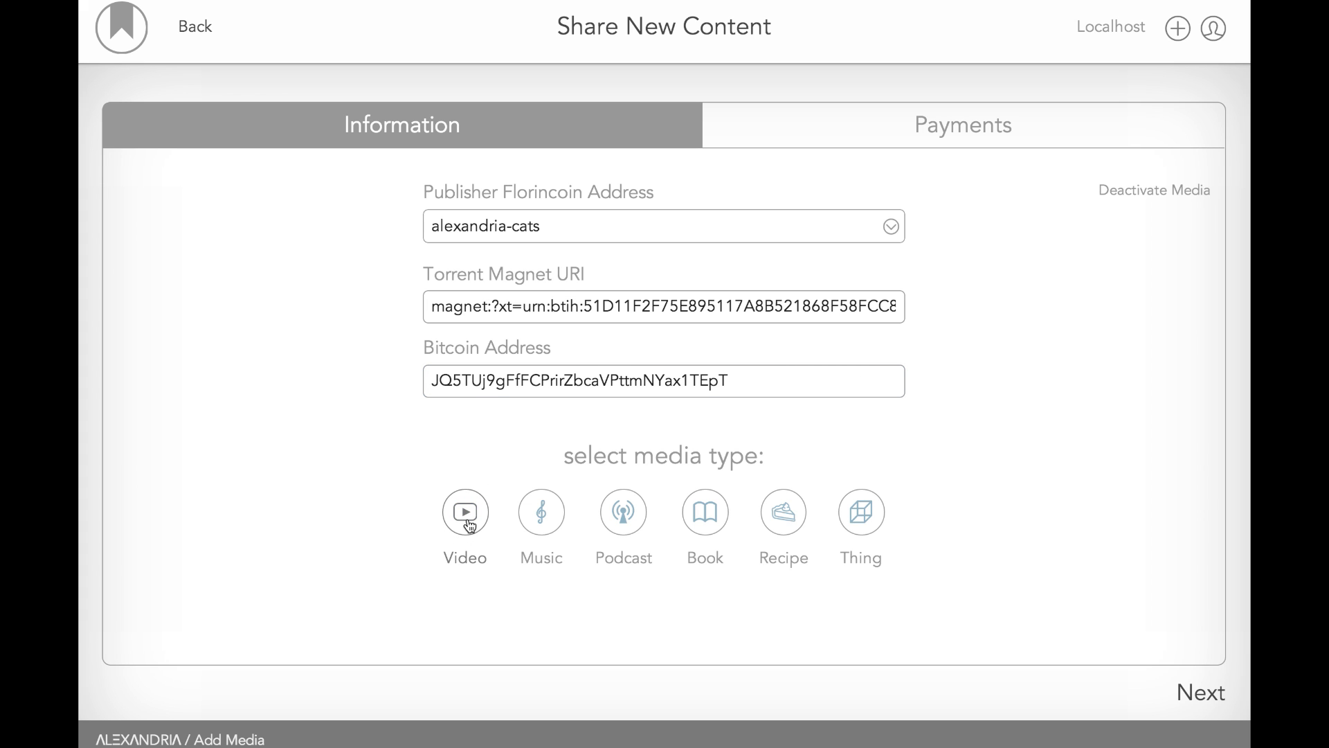
mouse_move(530, 440)
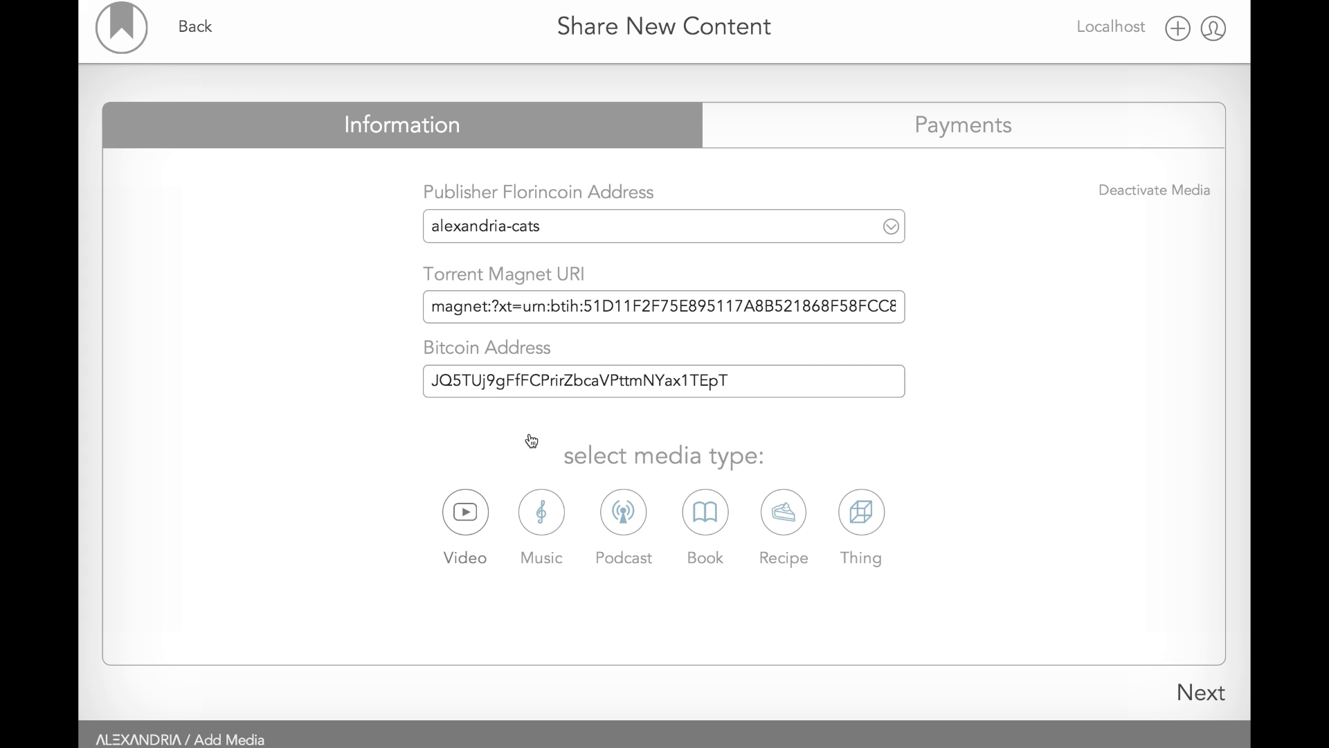
mouse_move(1100, 277)
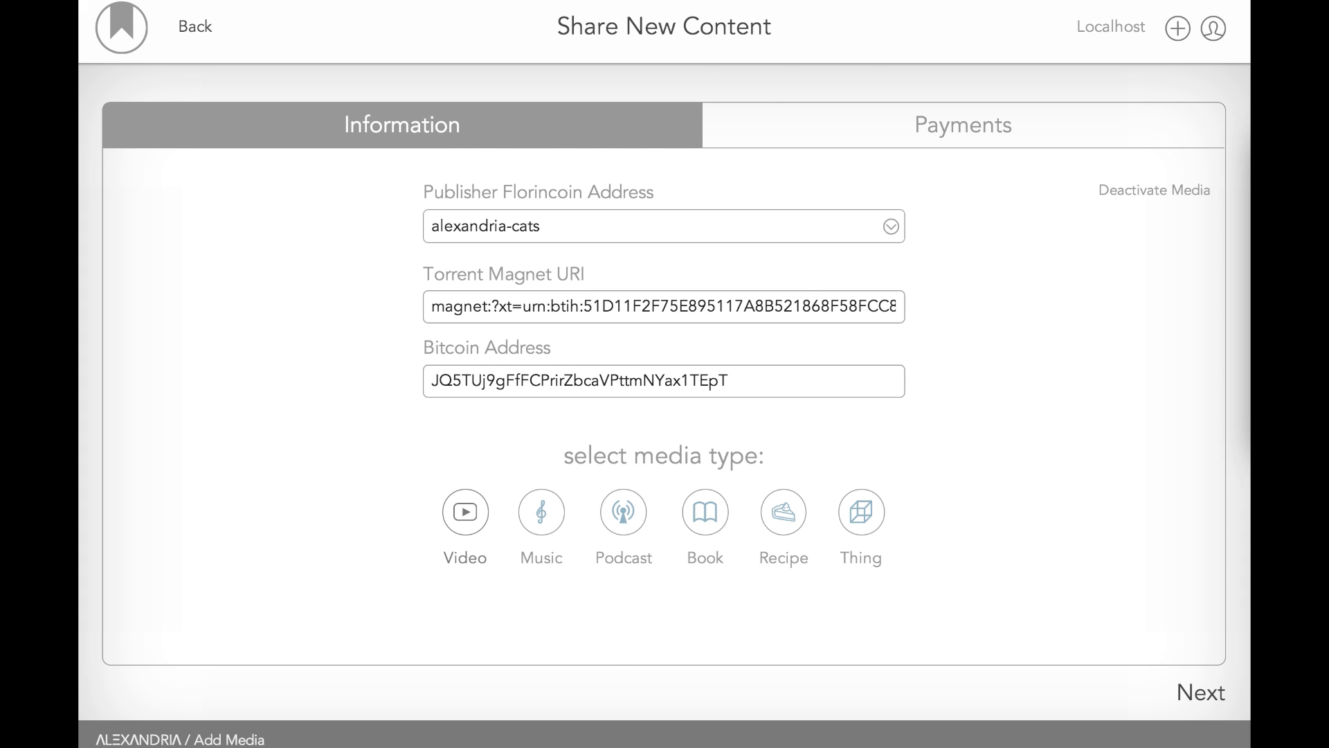
Step: Enter YouTube ID CORZu6Inxsc so the title 'Taking the cat for a walk on the beach' autofills
left_click(465, 511)
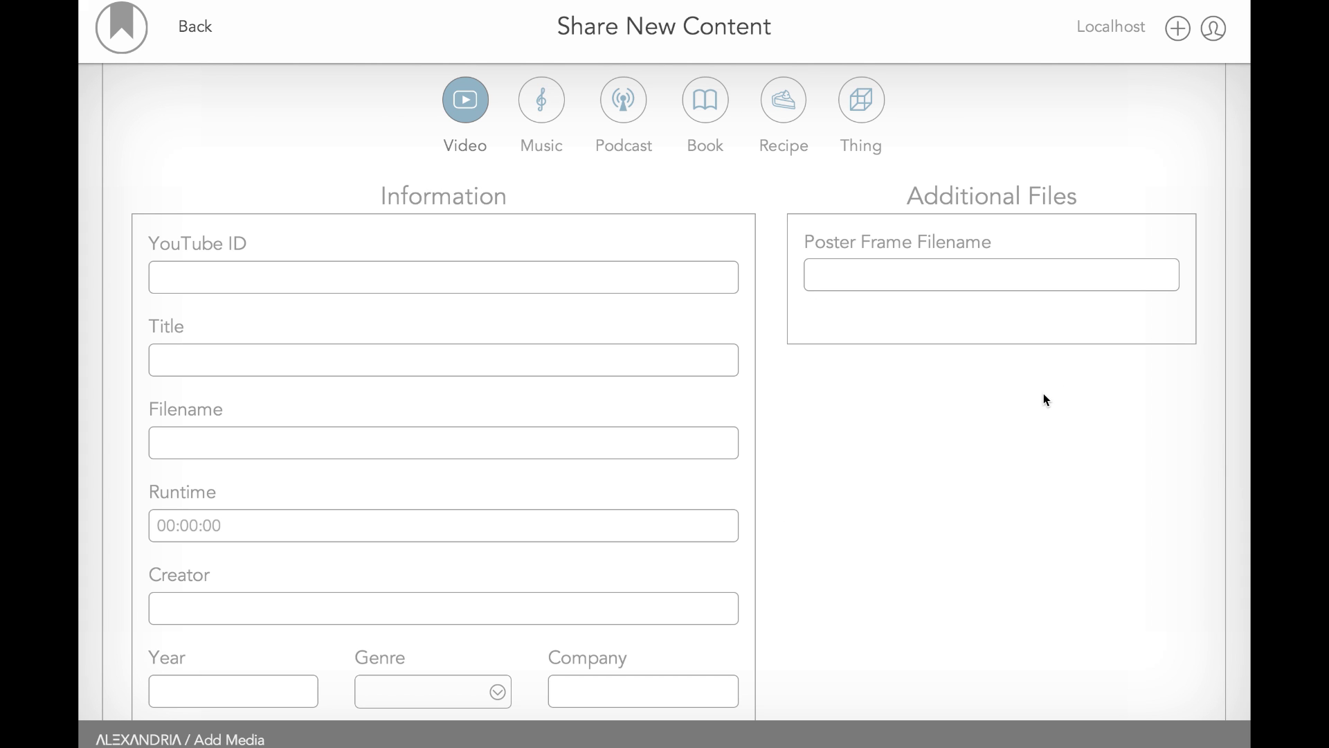
mouse_move(585, 279)
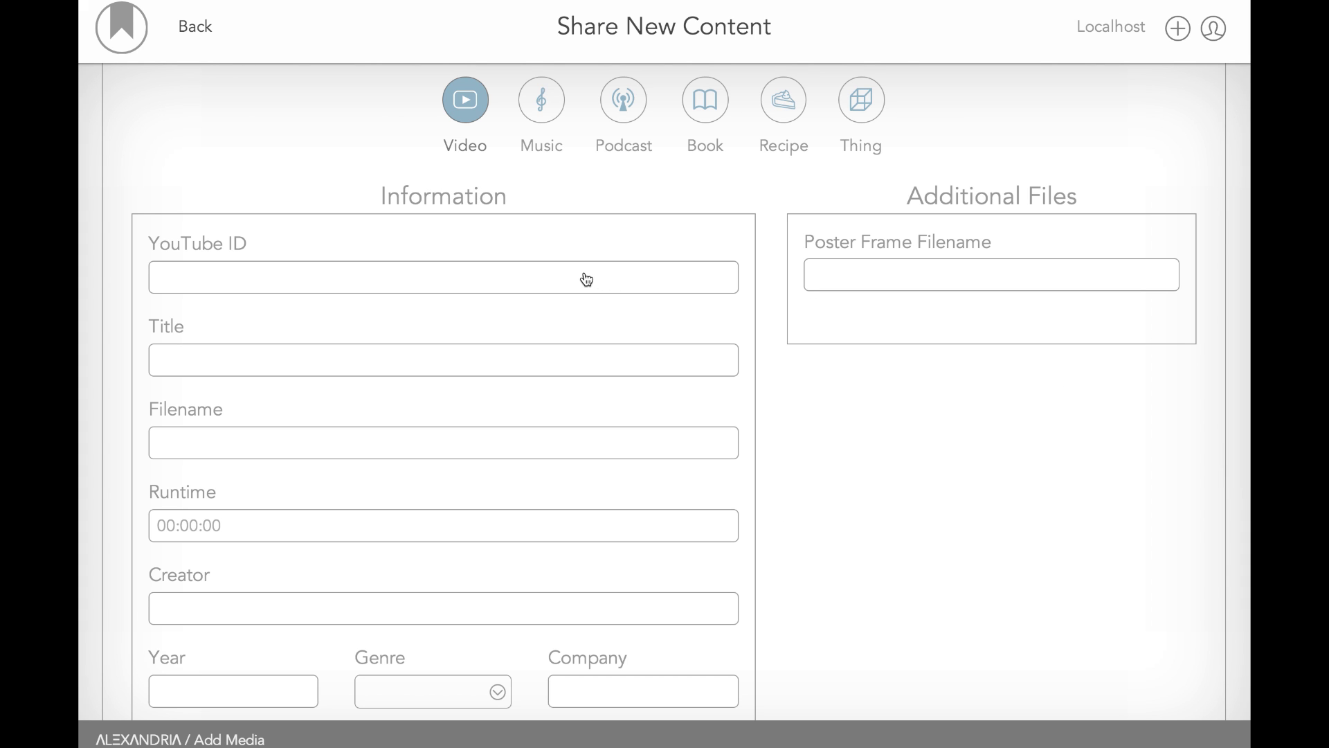
left_click(443, 277)
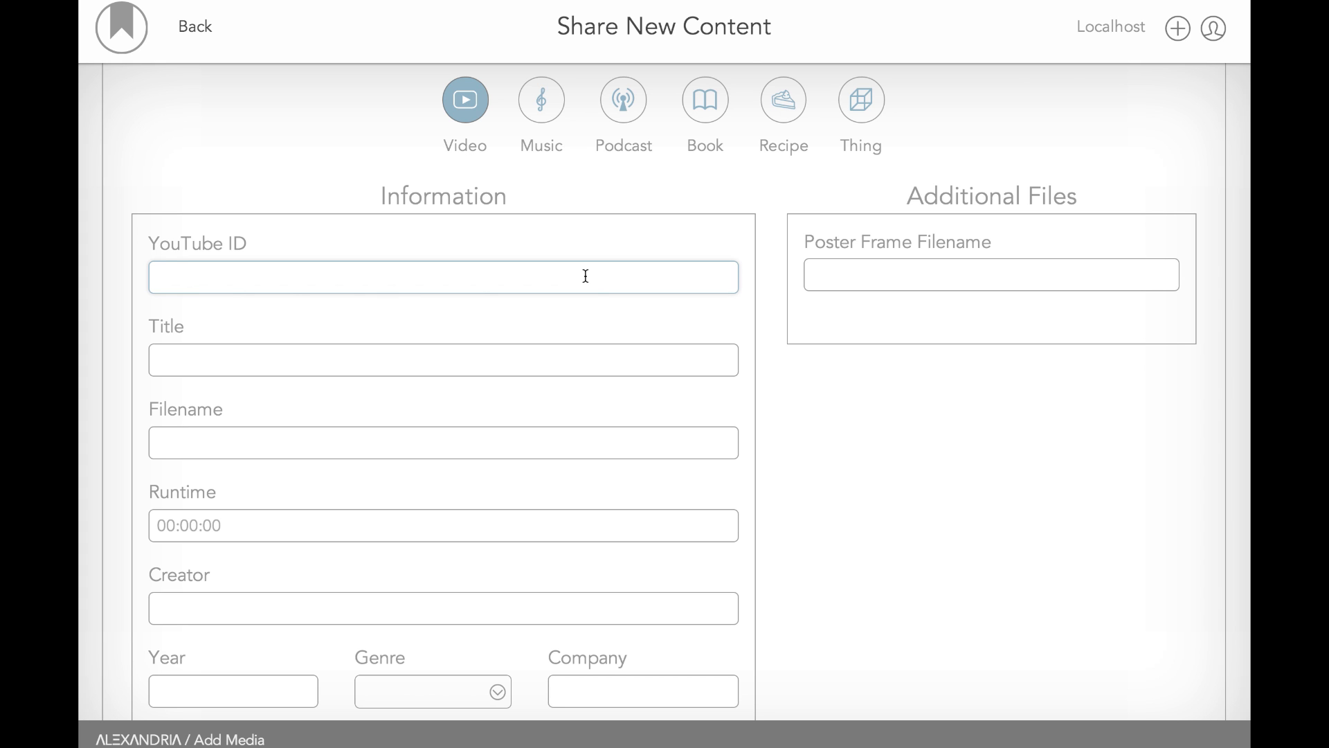
type("CORZu6Inxsc")
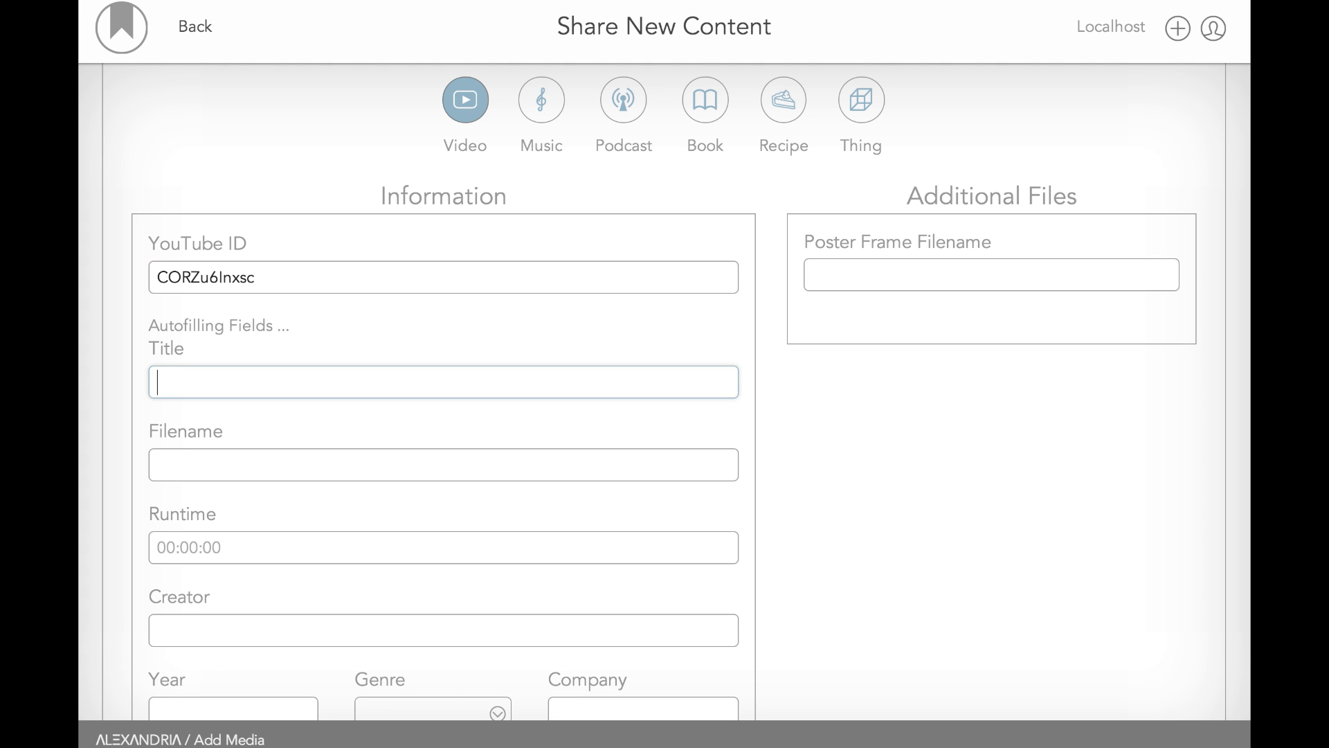
type("Taking the cat for a walk on the beach")
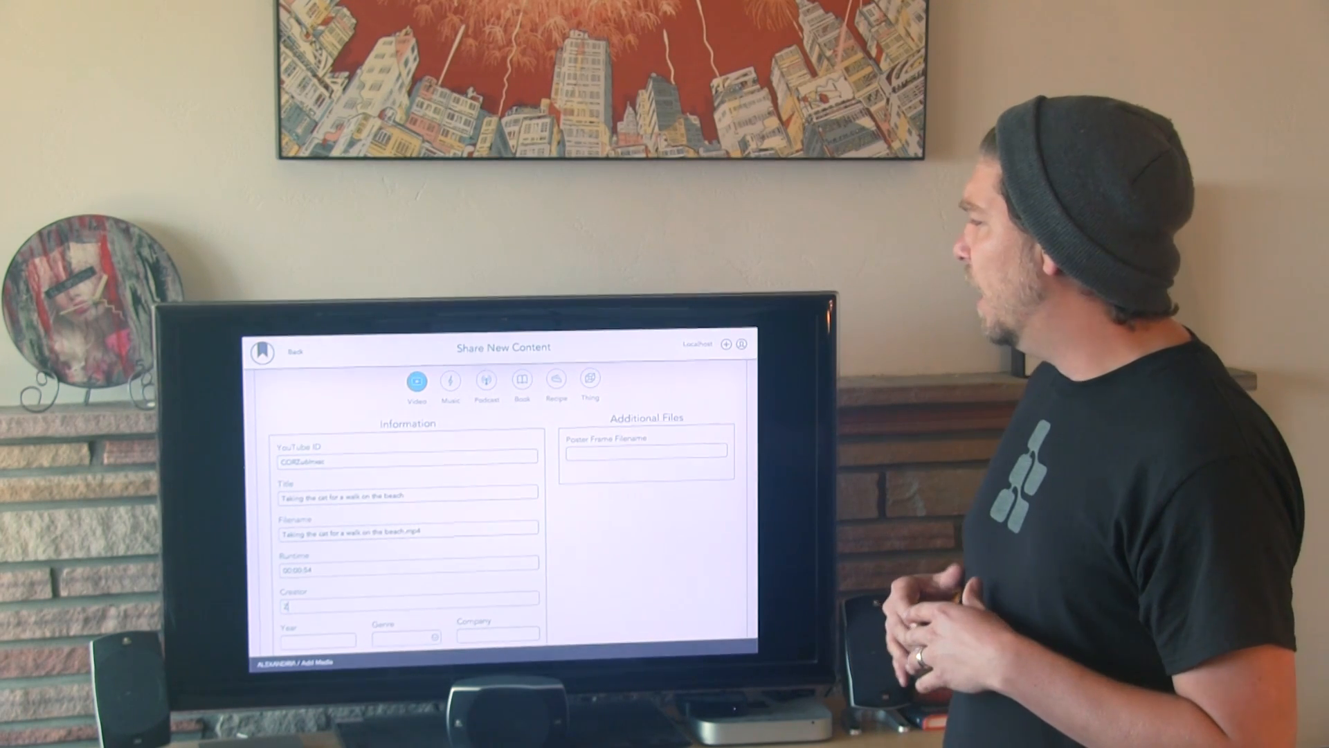
Step: Fill in creator ZoeTheCat, year 2010, genre Pets & Animals, company and a Beach, Ca description
type("ZoeTheCat")
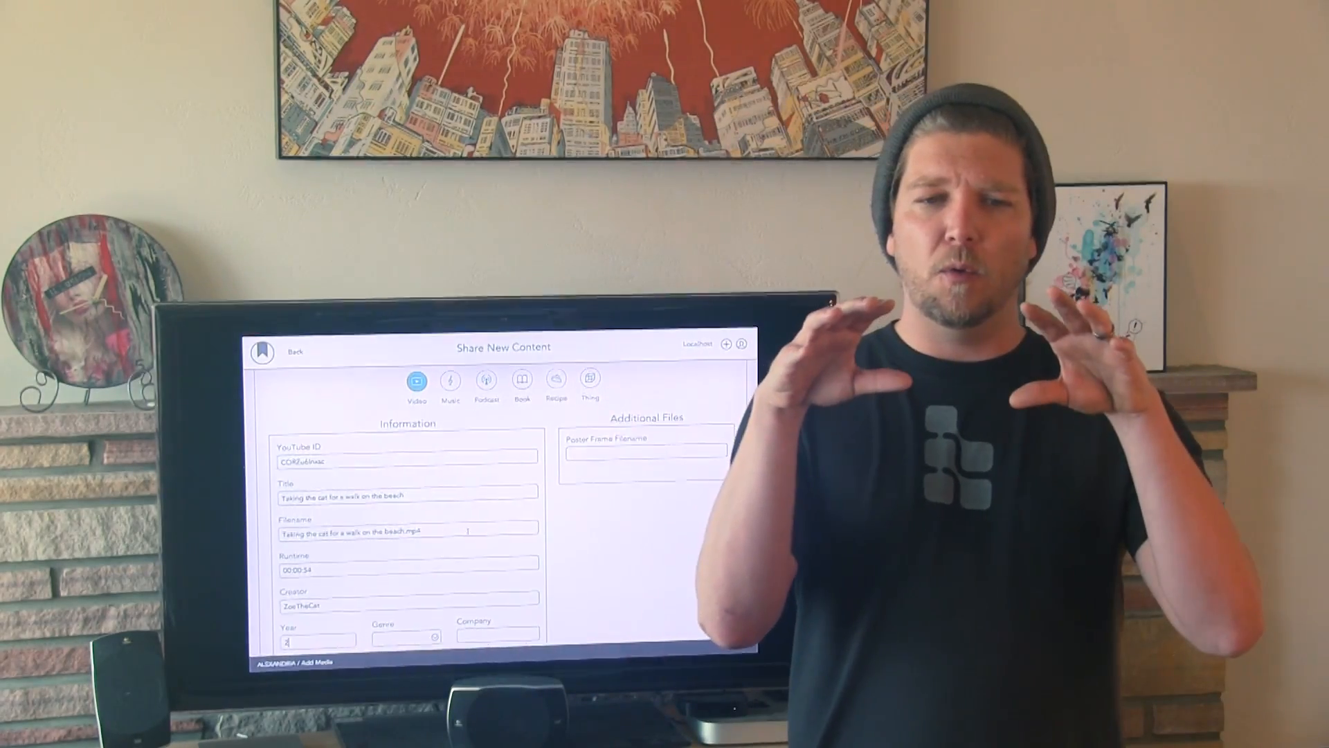
type("2010")
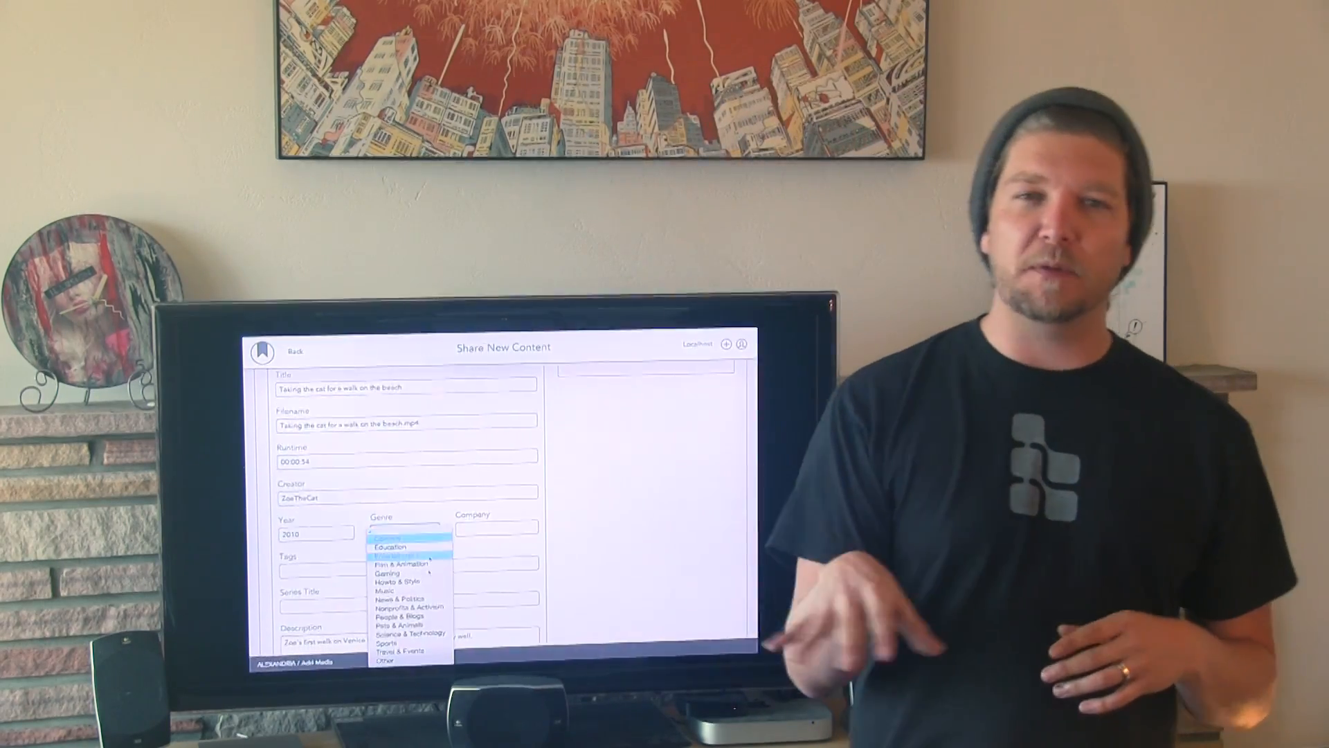
left_click(405, 531)
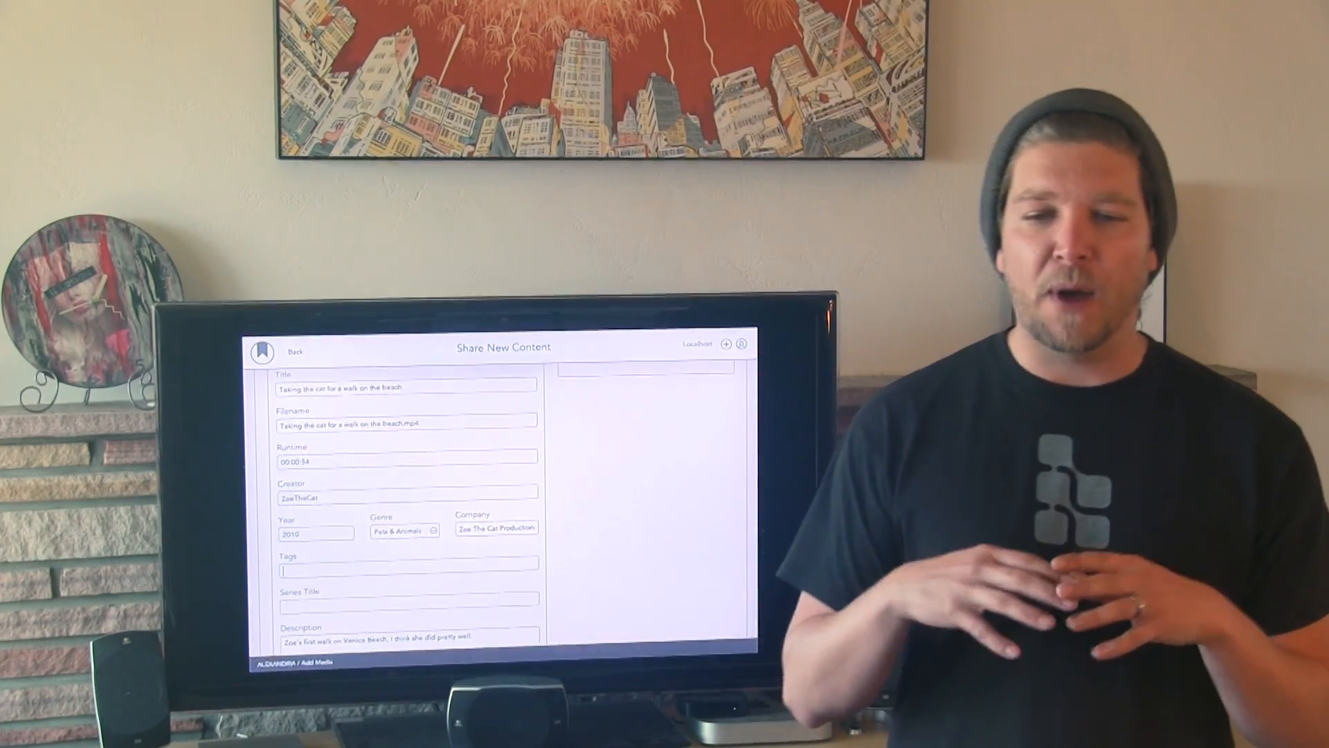
type("Beach, Ca")
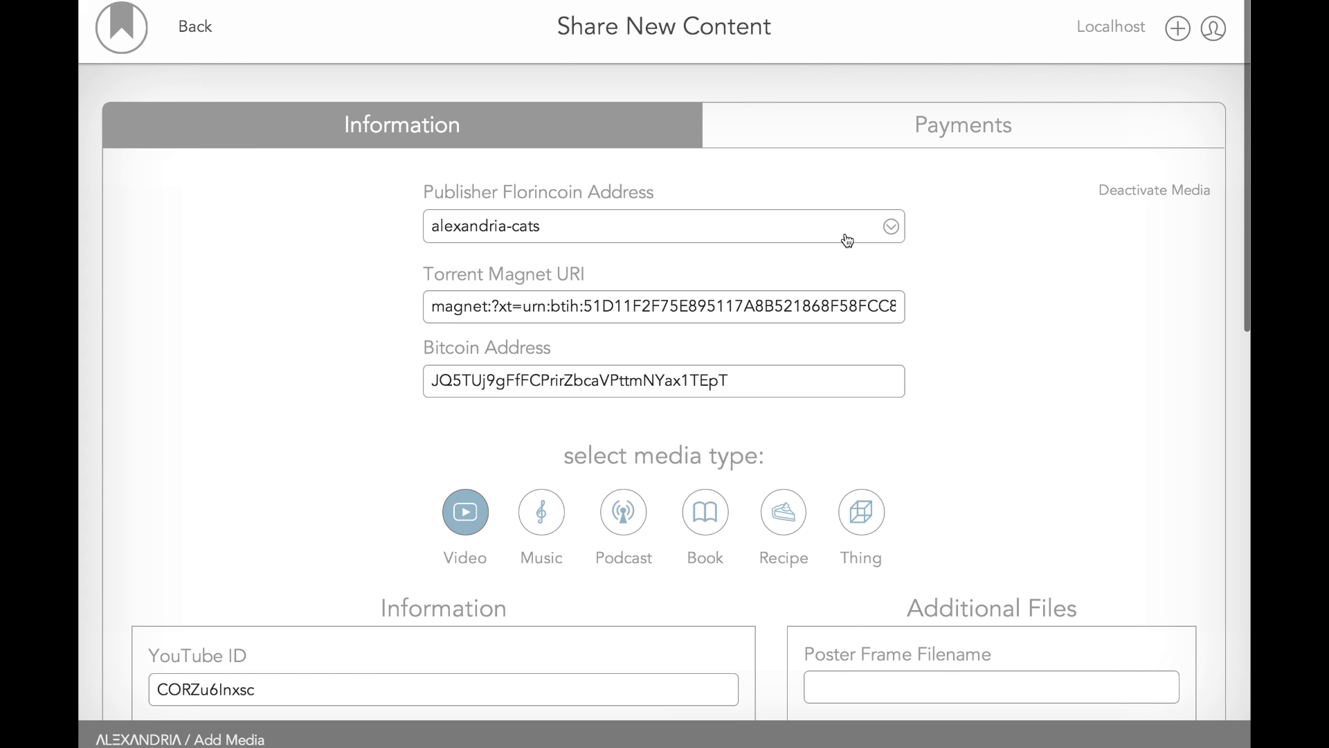
mouse_move(976, 126)
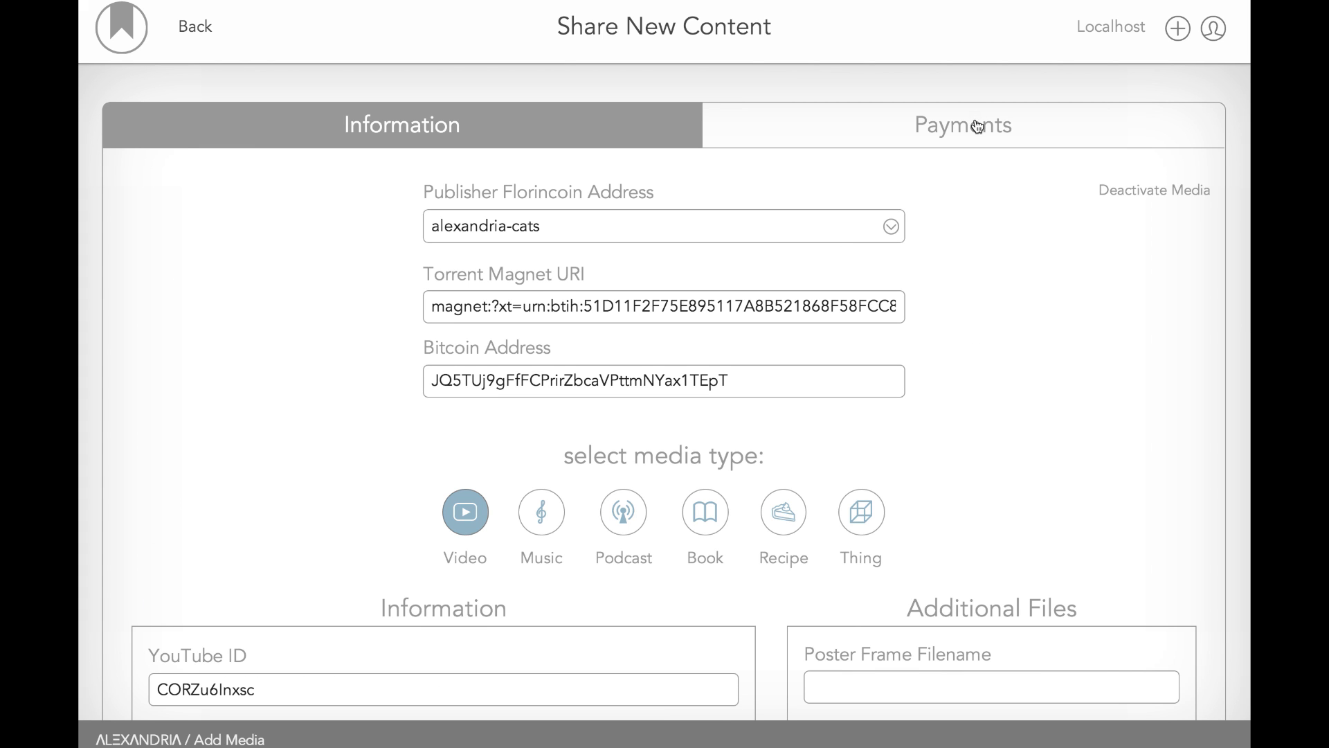
mouse_move(980, 691)
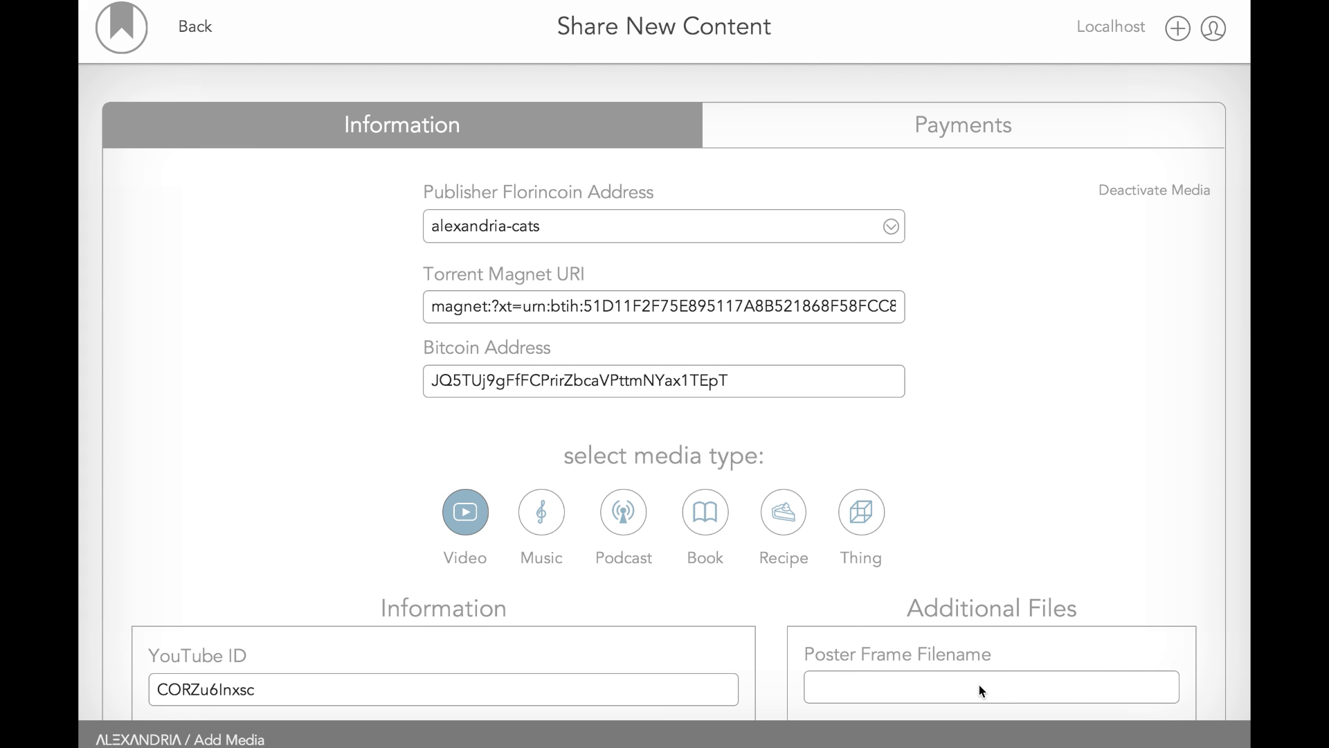
Step: Set the poster frame filename to posterframe.png under Additional Files
left_click(989, 687)
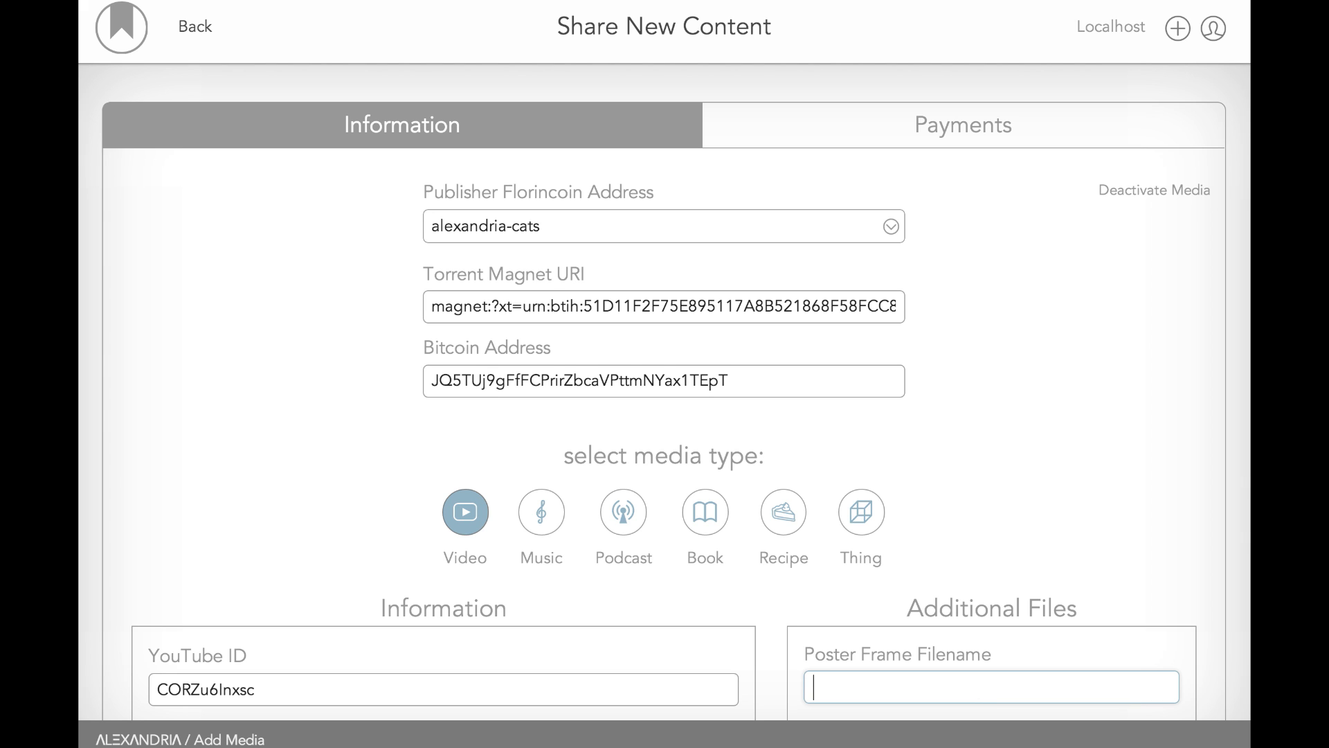
type("posterframe.png")
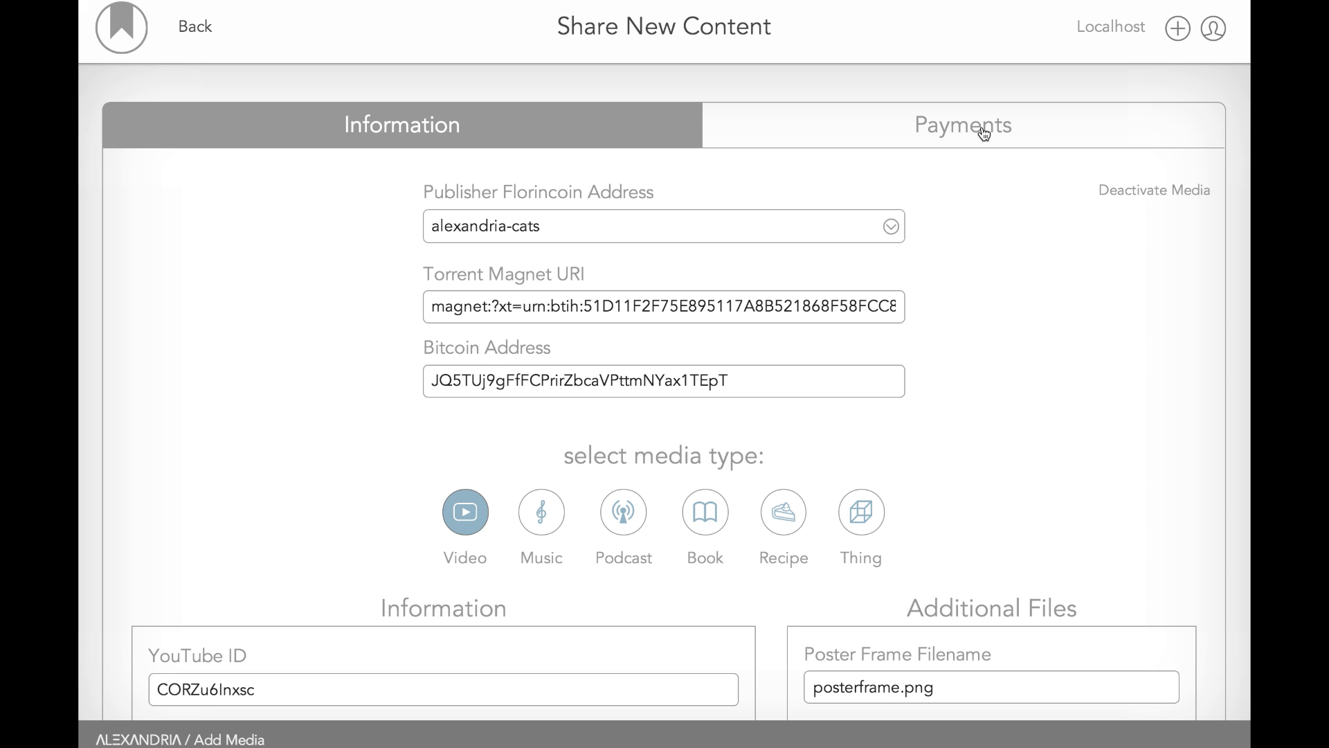
Step: In Payments, set a .25 tip, a .02 pay-what-you-want price and a 0 minimum
left_click(962, 125)
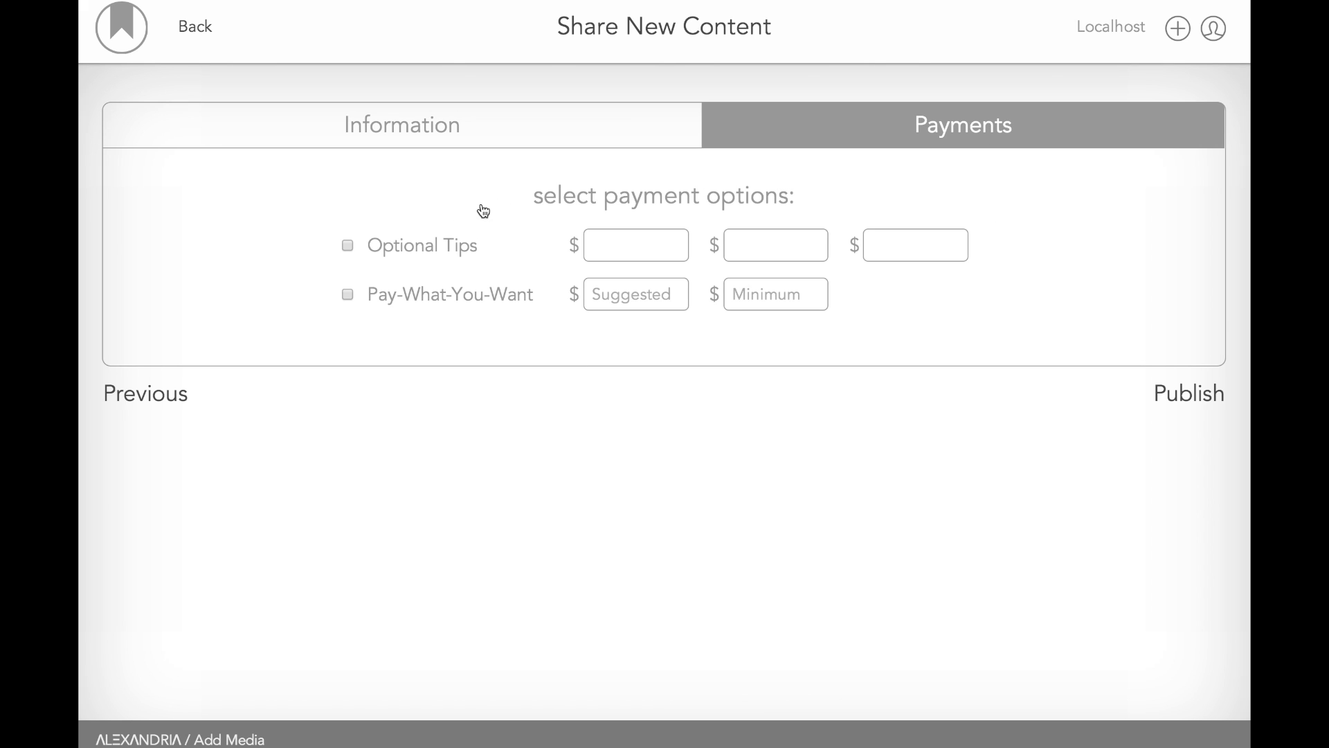
mouse_move(557, 252)
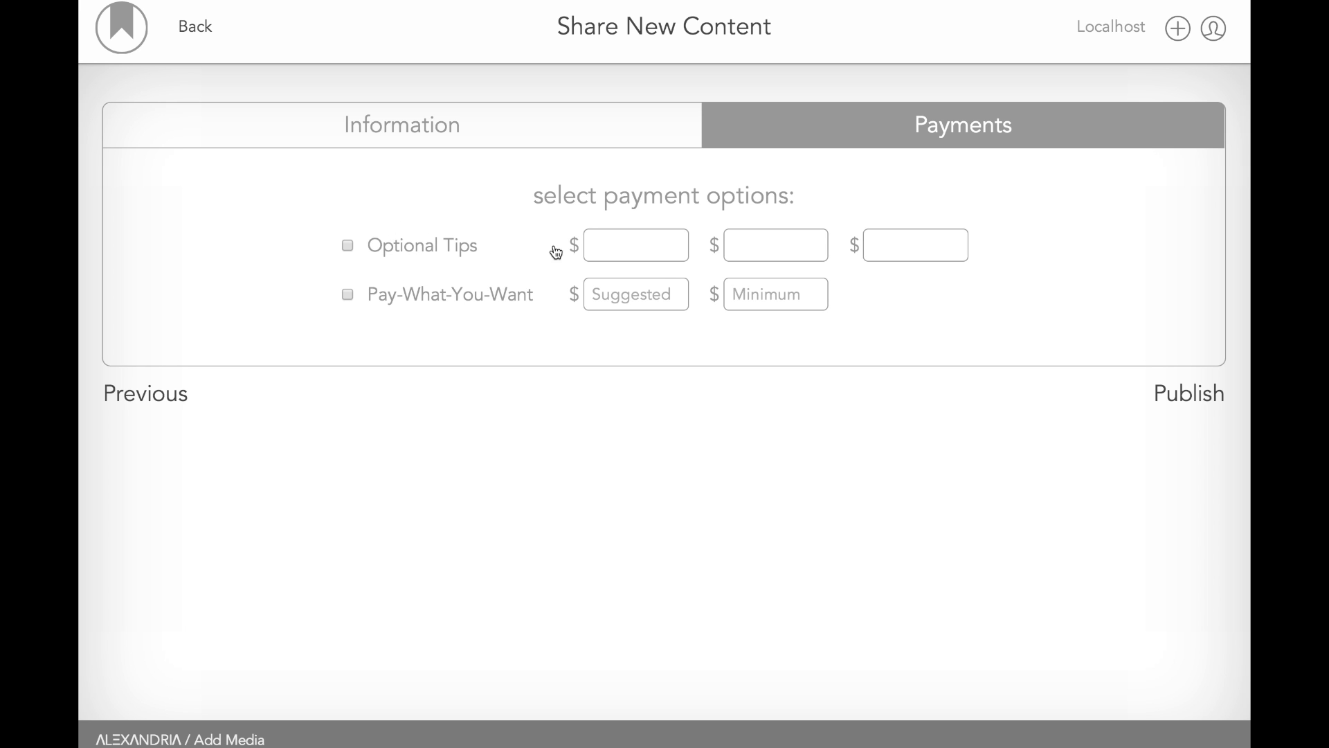
mouse_move(615, 250)
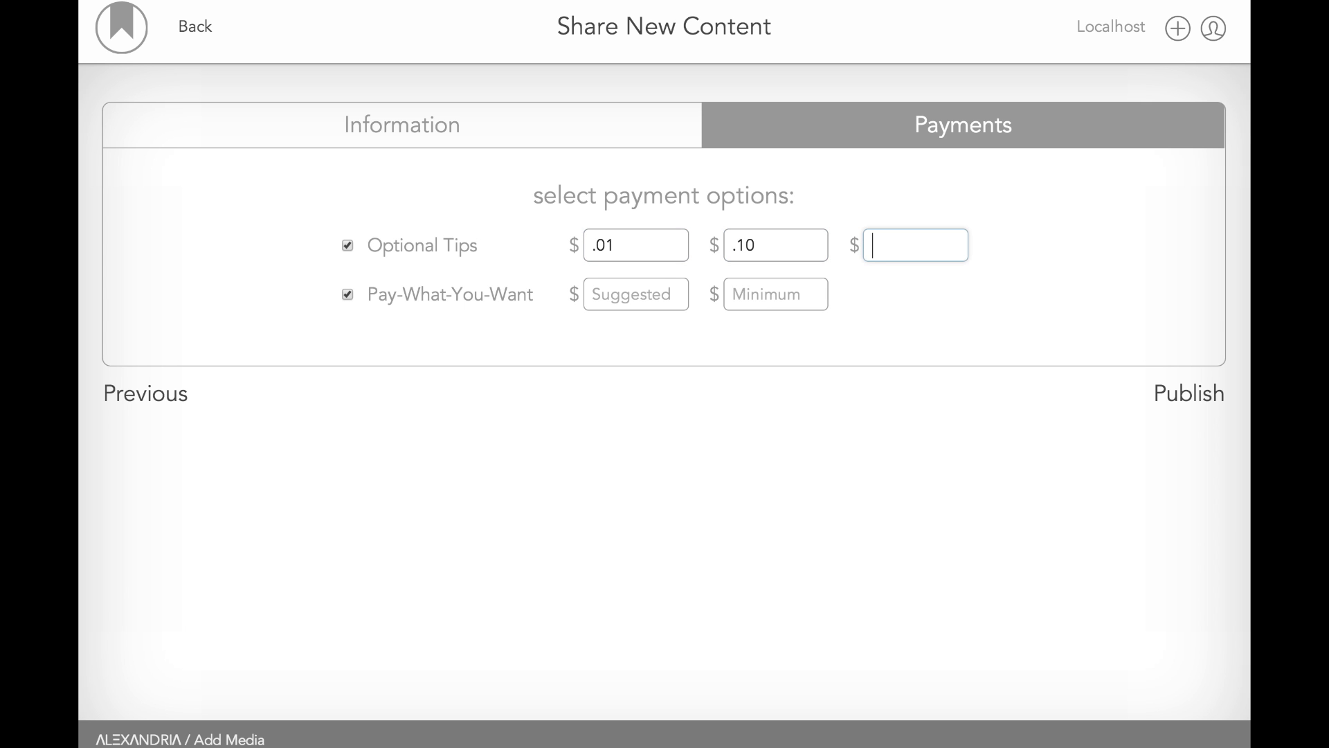
type(".25")
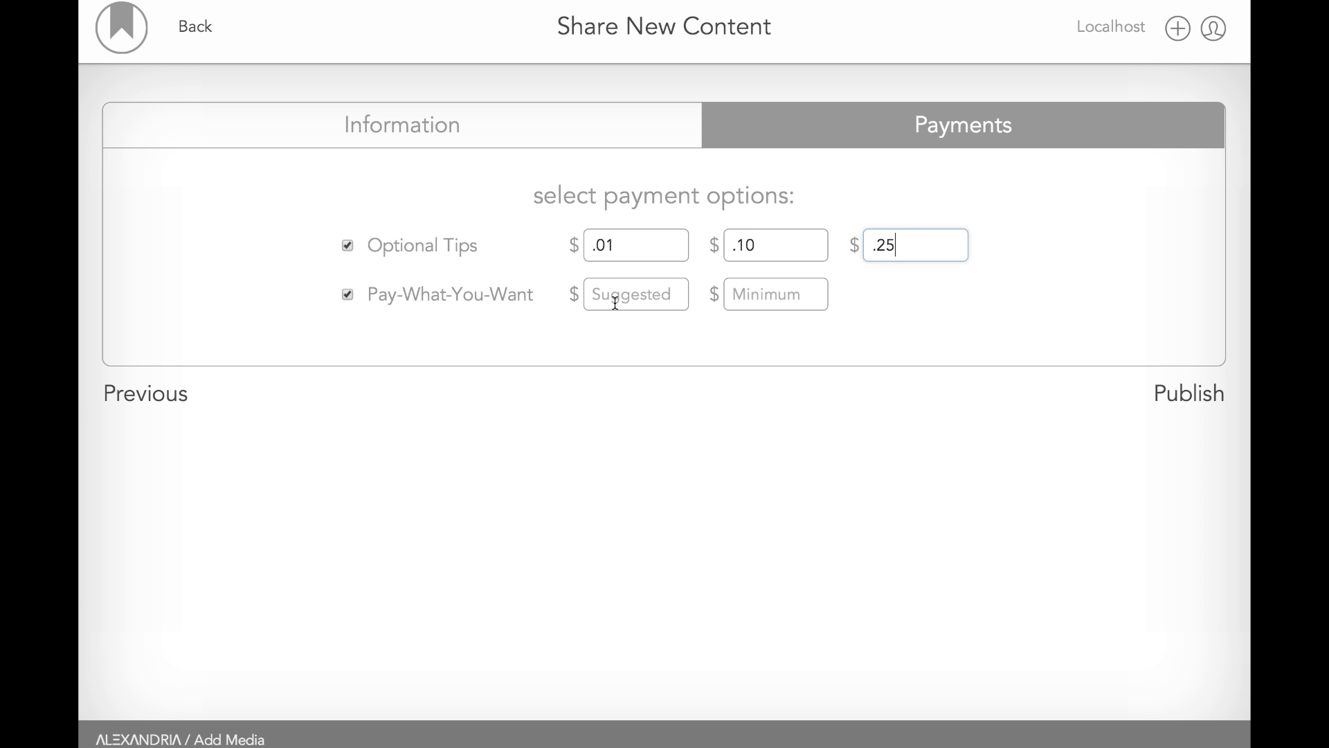
mouse_move(615, 304)
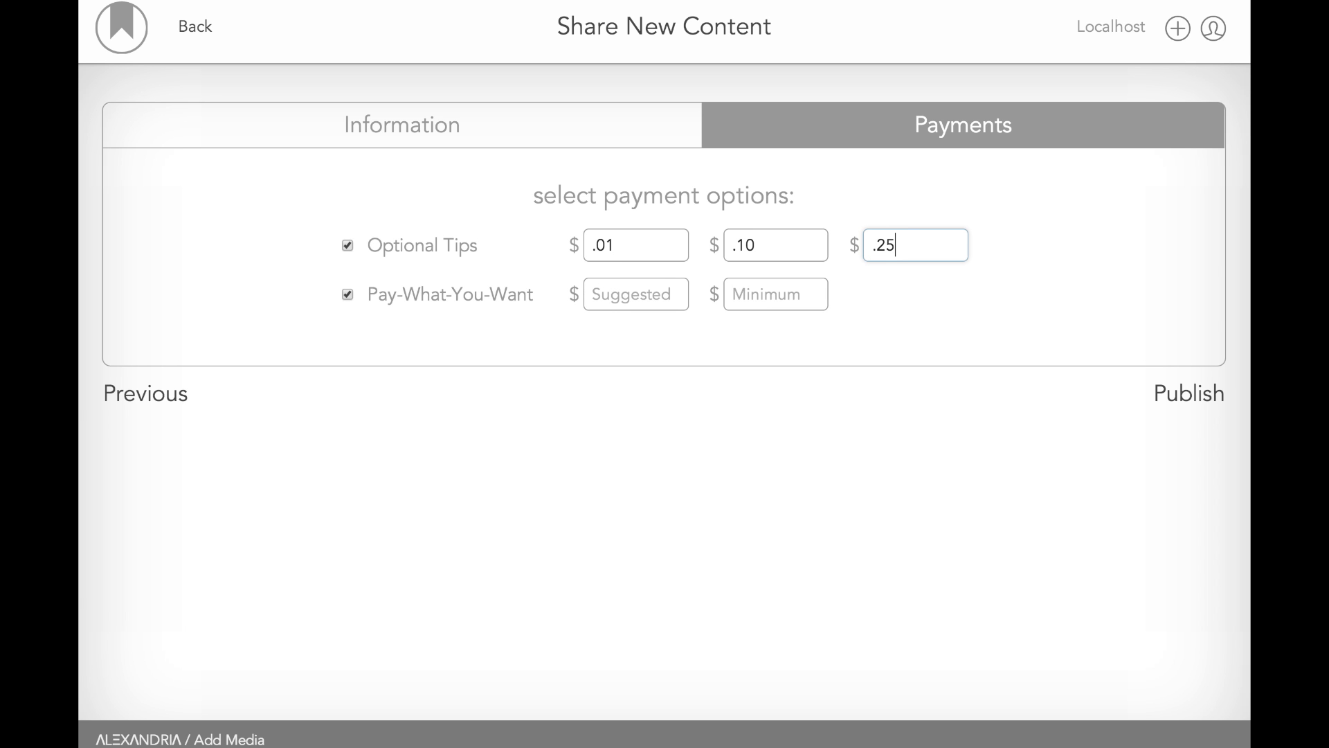
type(".02")
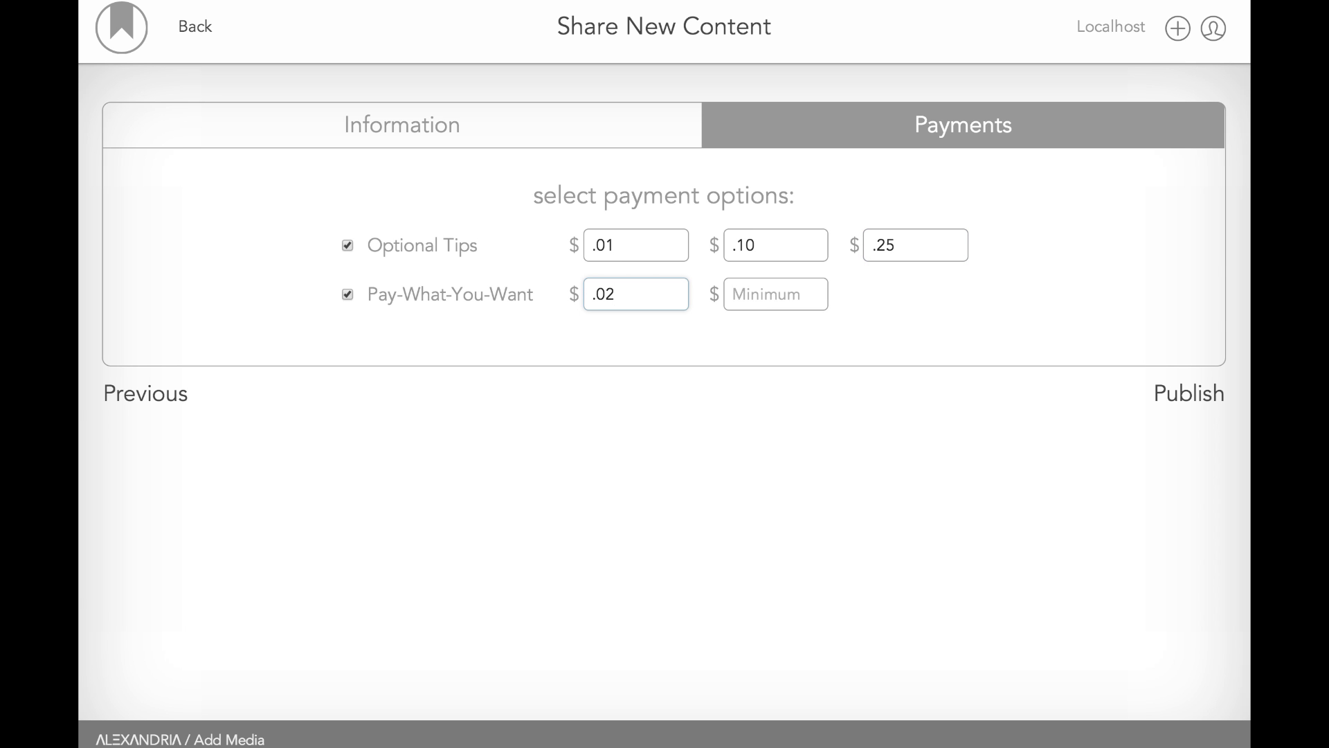
left_click(775, 293)
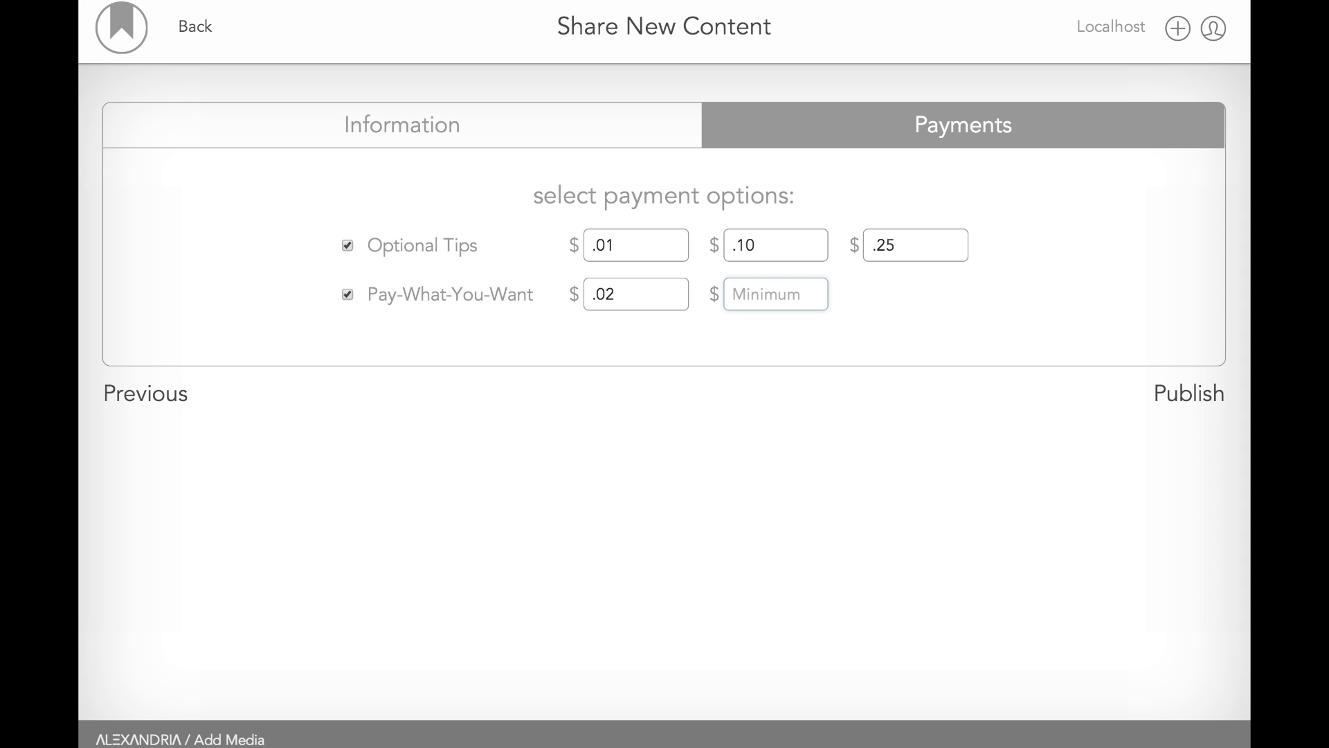
type("0")
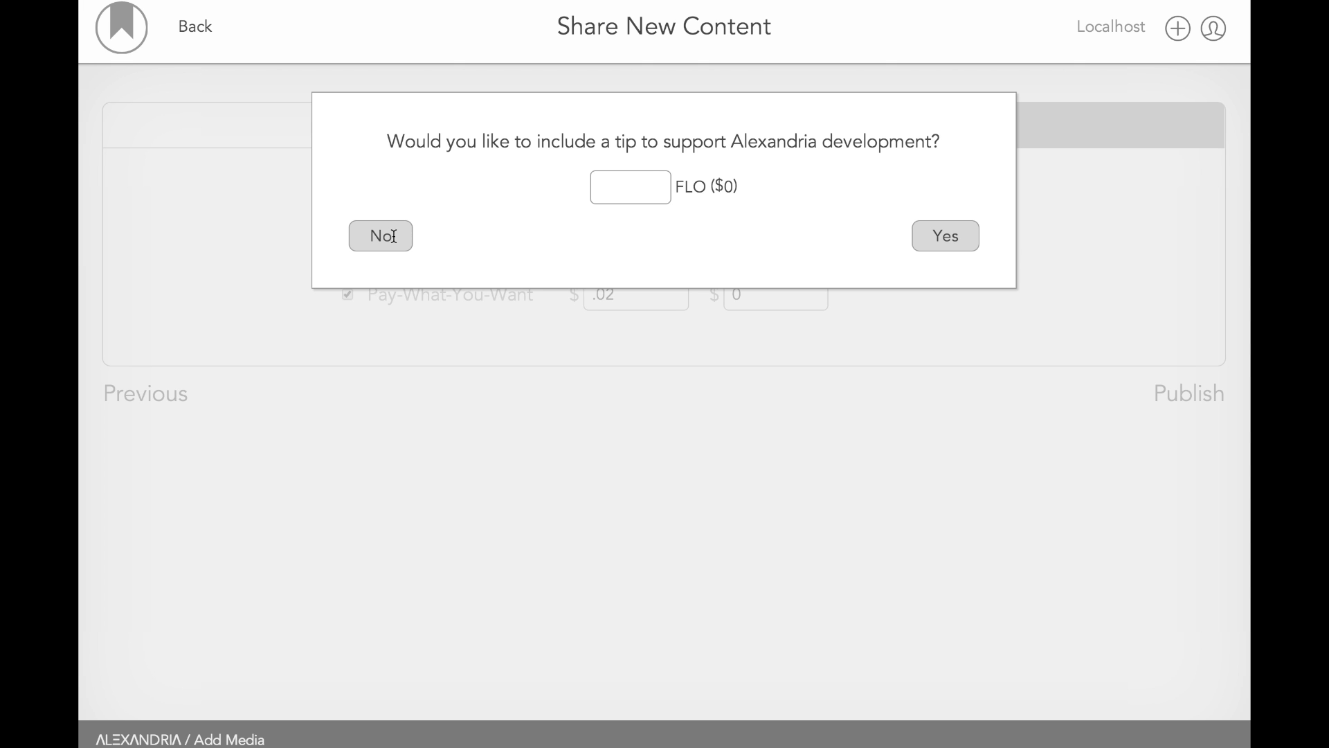
mouse_move(392, 241)
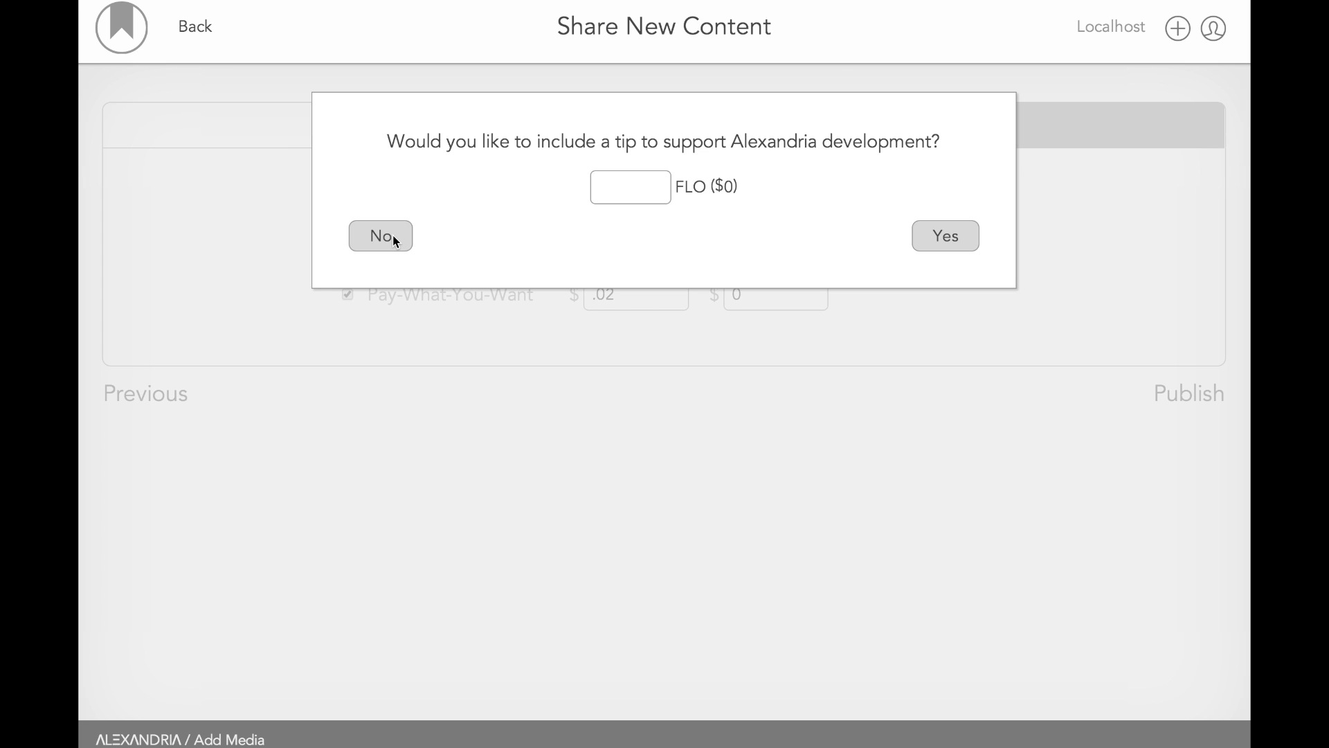
Step: Decline the development tip and confirm publishing the video
left_click(379, 235)
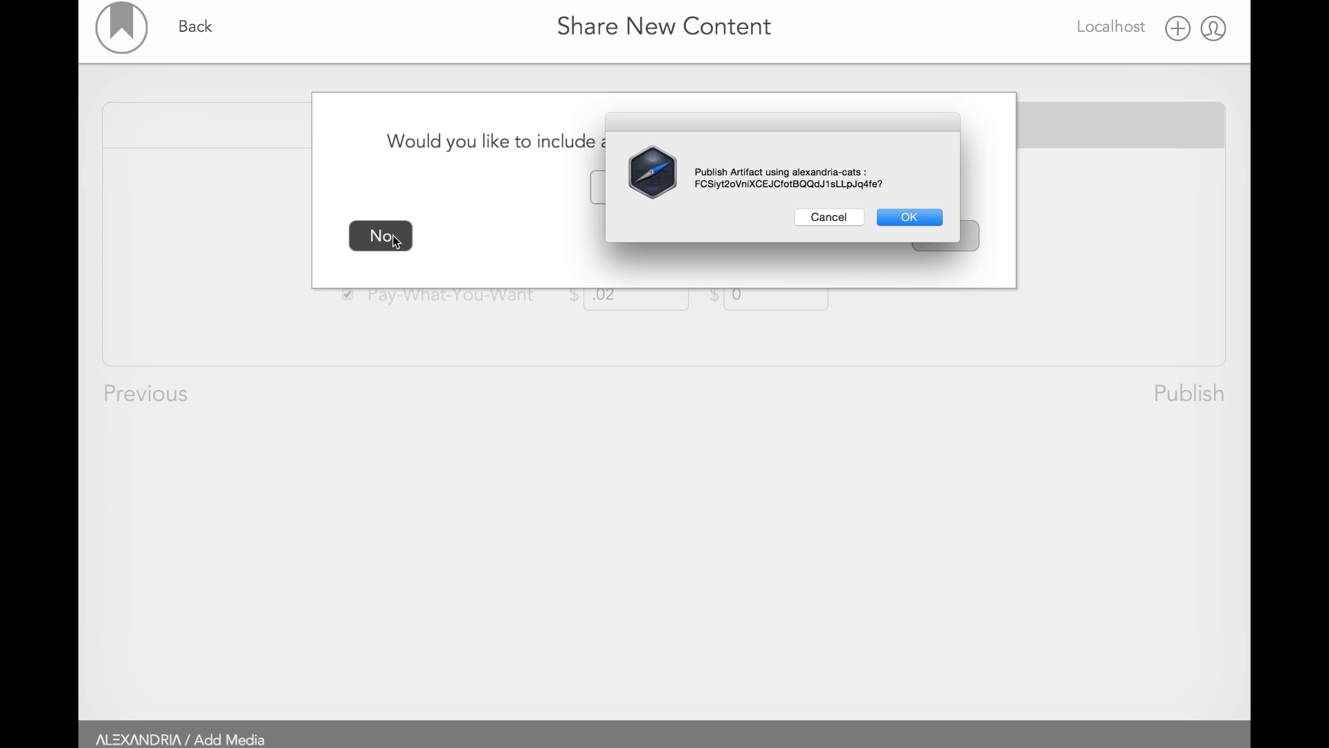
left_click(908, 217)
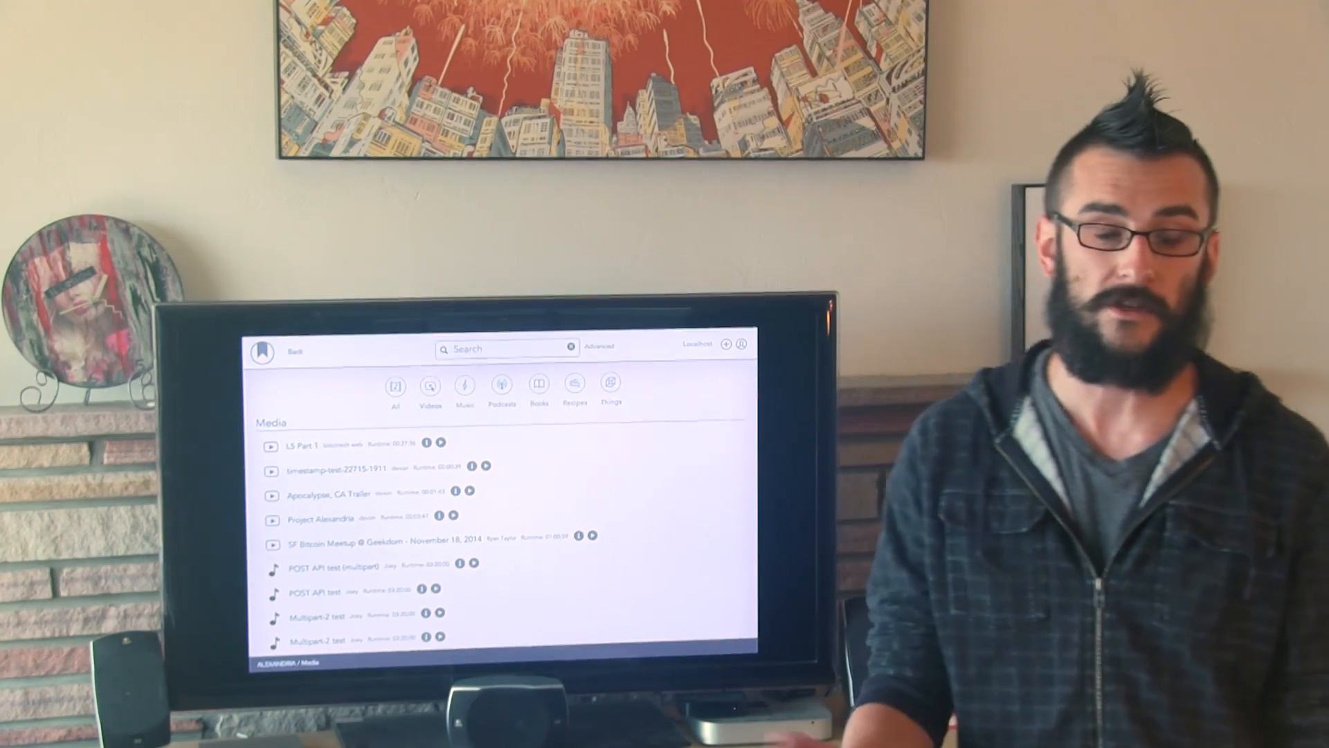
Step: Show the media library listing with the new cat walk video on top
left_click(429, 387)
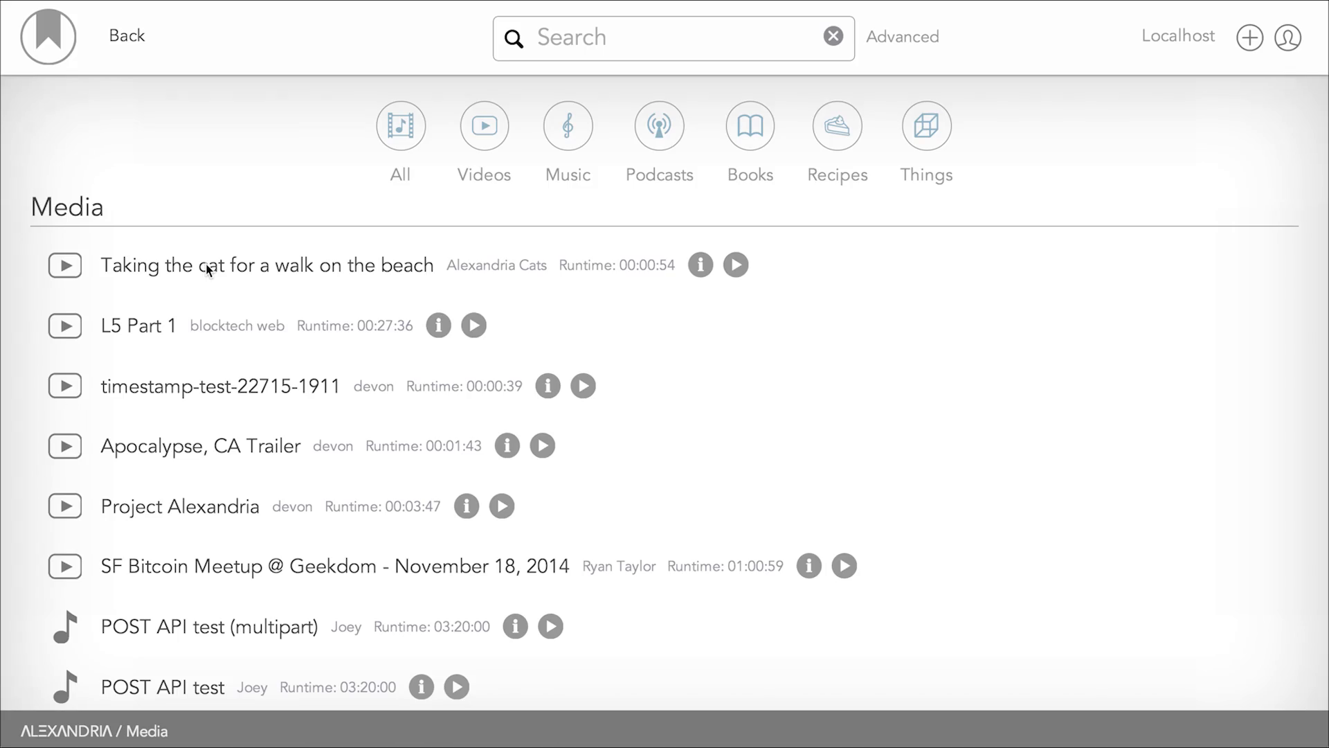
Step: Unlock the cat walk video by sending and confirming the $0.02 payment
left_click(266, 264)
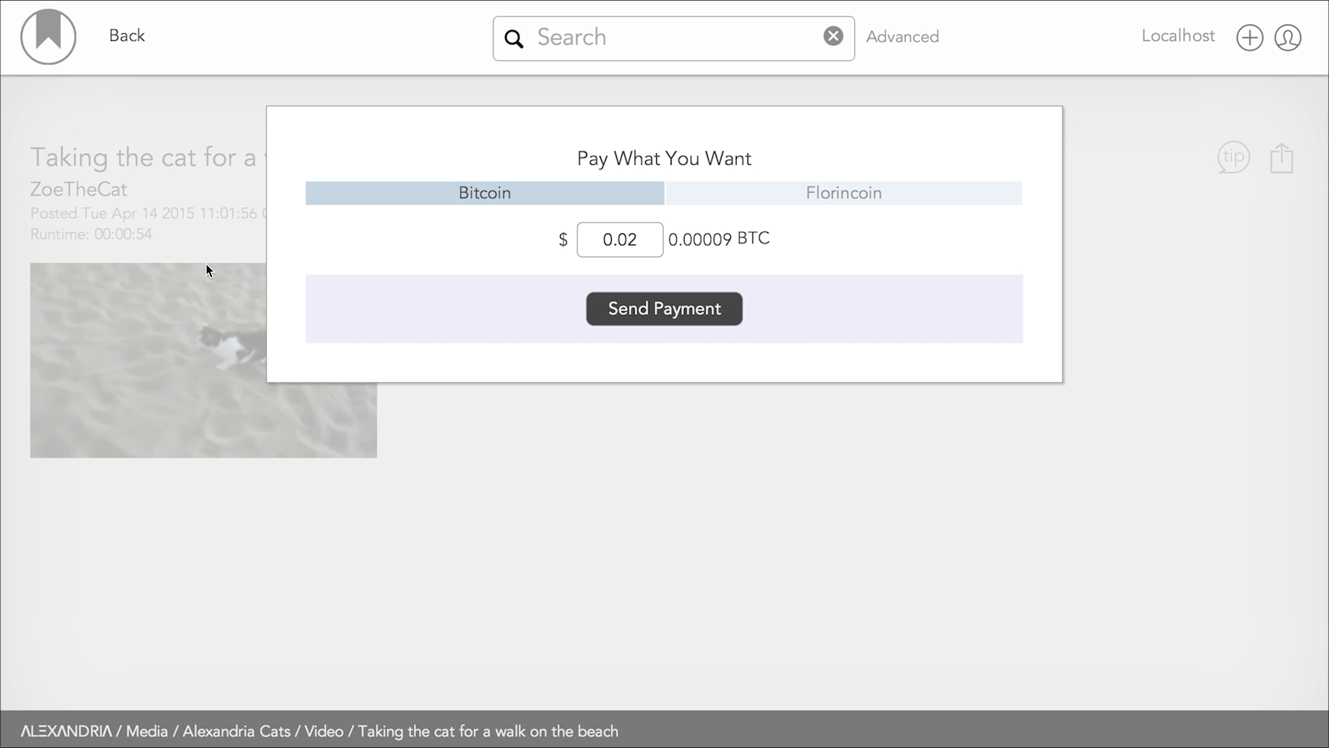
mouse_move(634, 226)
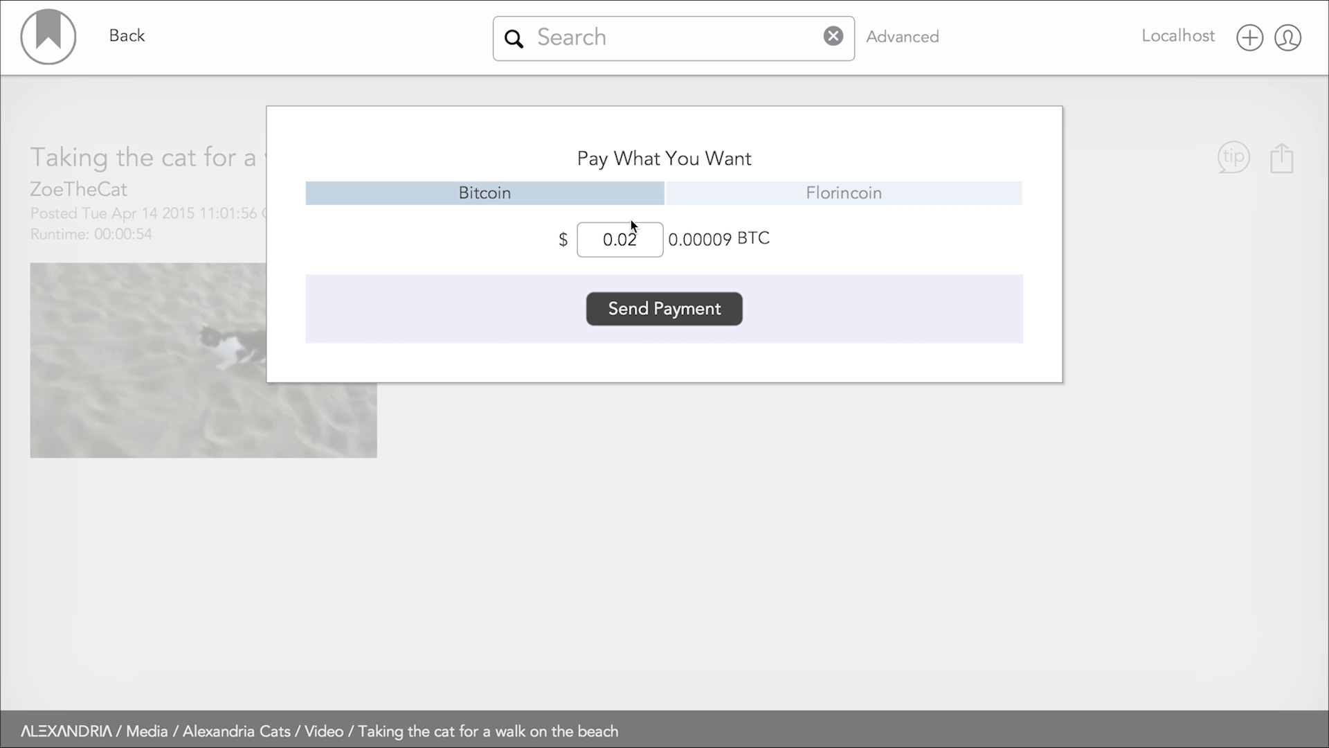
left_click(620, 238)
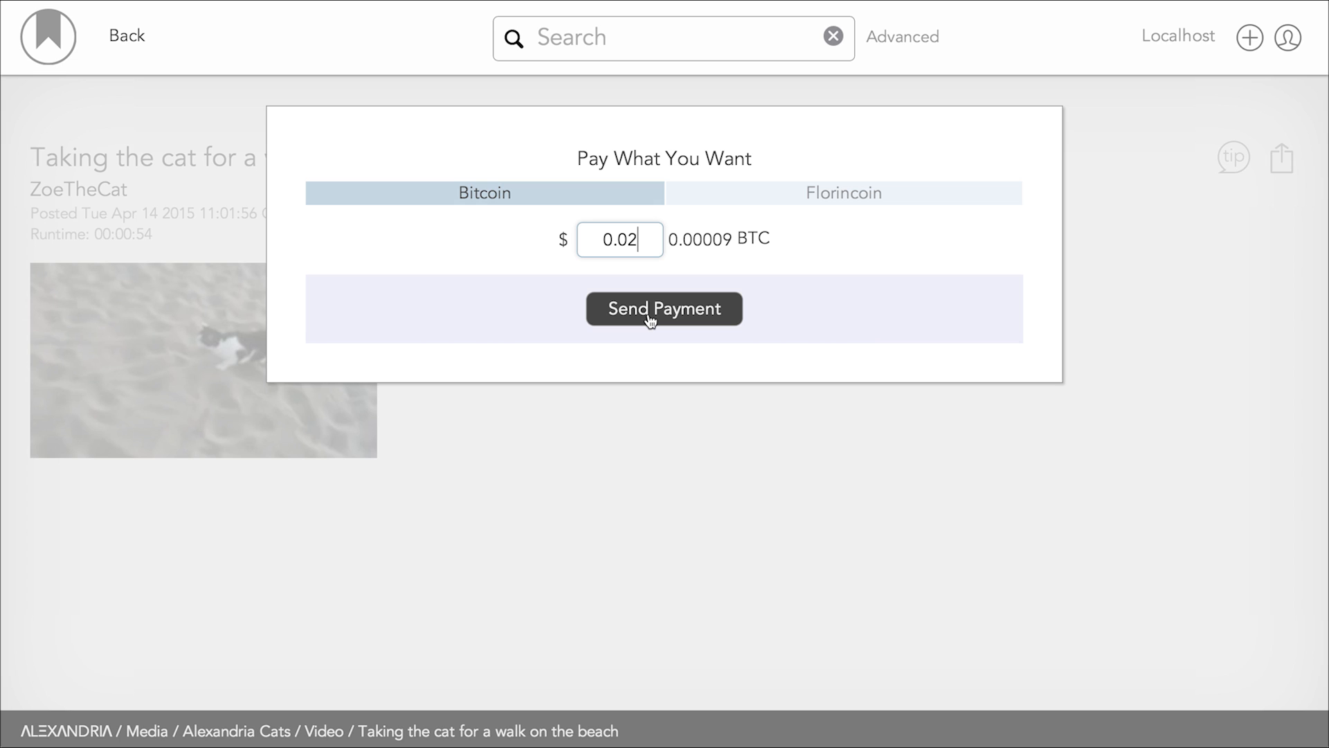
left_click(663, 308)
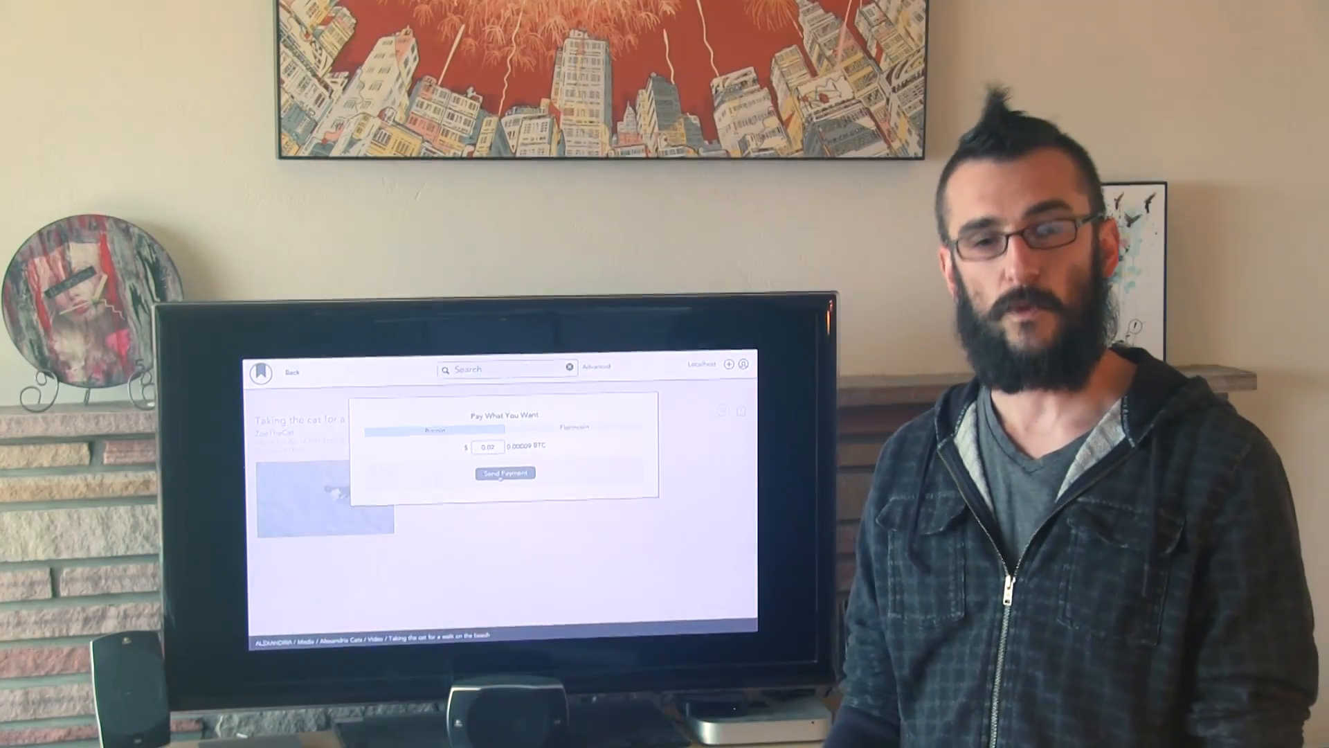
left_click(505, 472)
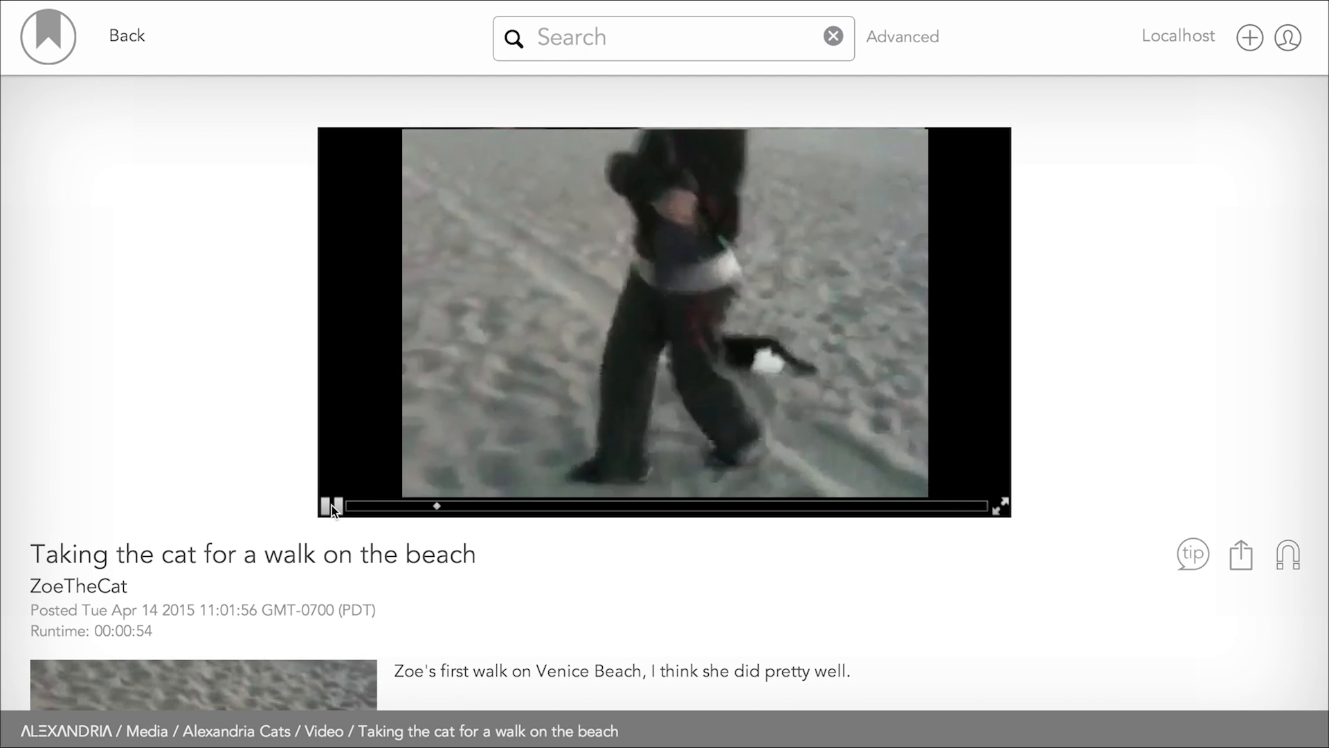
Step: Play the unlocked cat beach-walk video
left_click(331, 505)
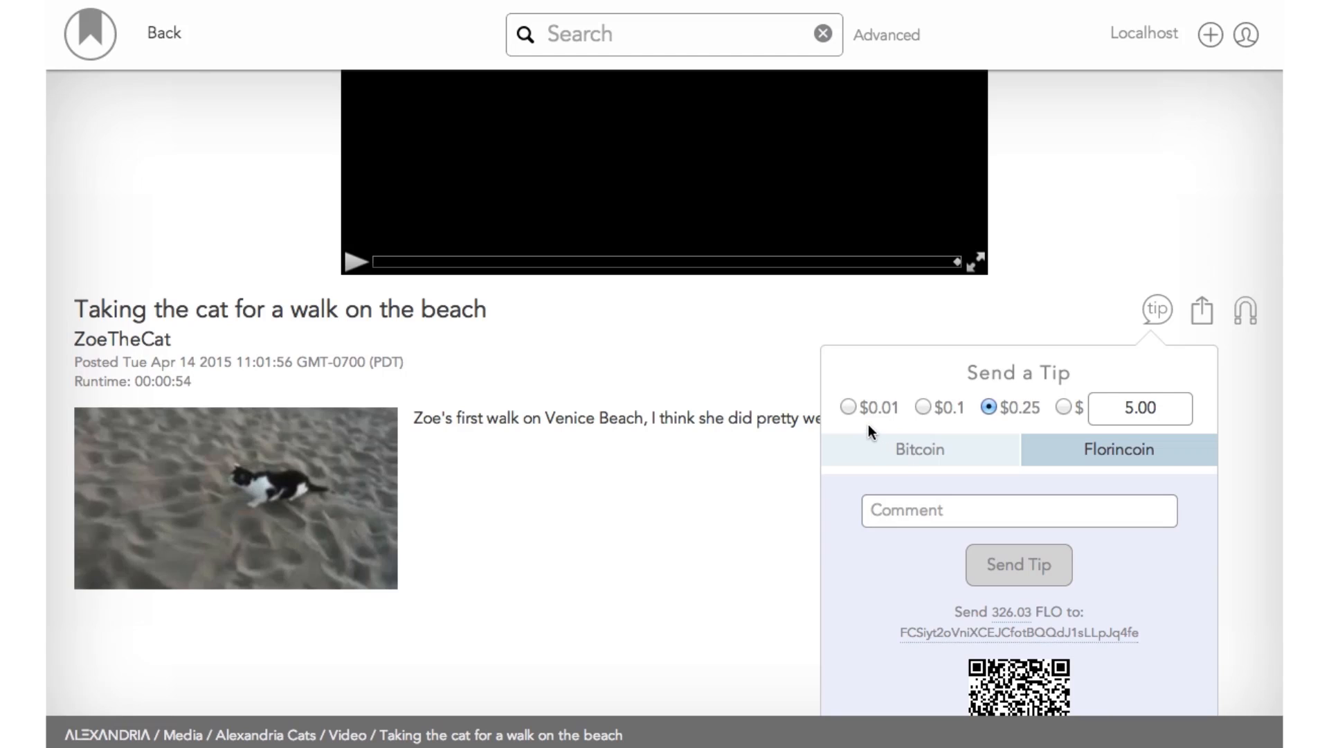
Step: Send a $0.1 tip (130.41213898 FLO) with the comment 'Cute cat!' and confirm it
left_click(919, 407)
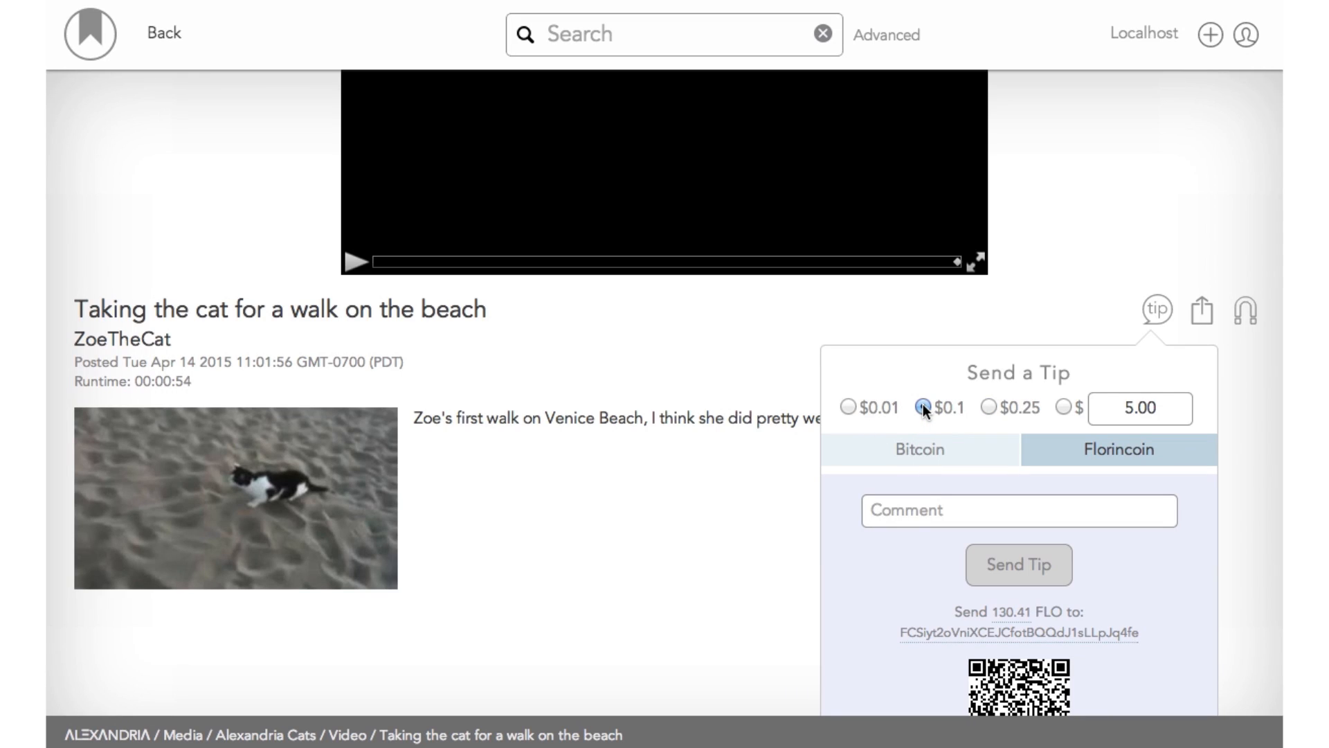
type("c")
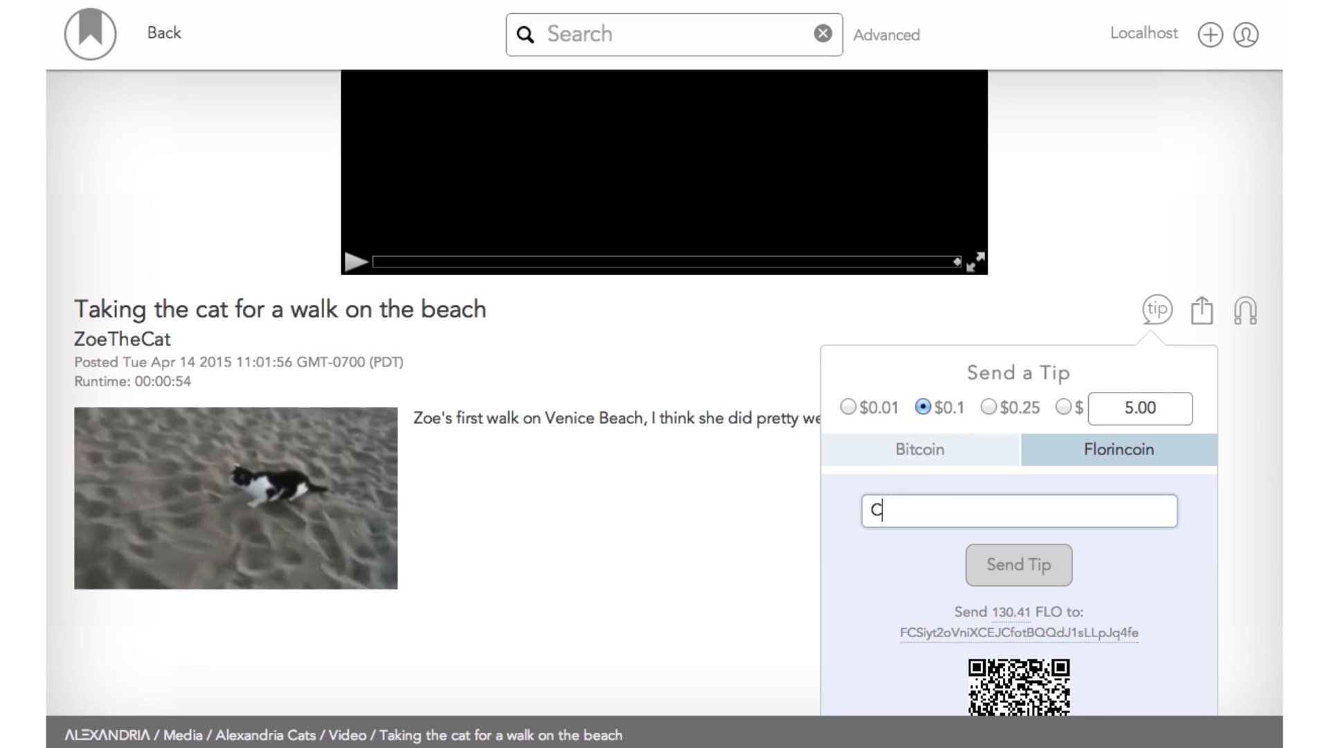
type("Cute cat!")
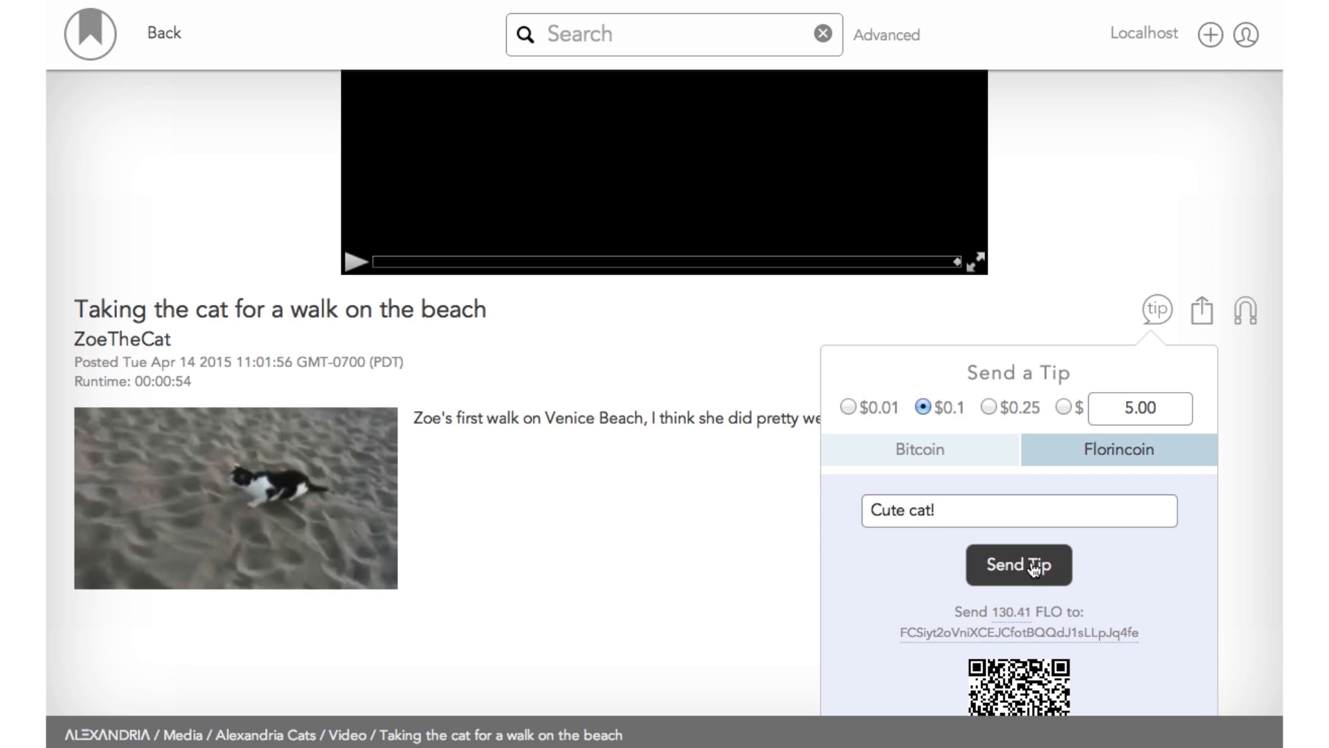
left_click(1017, 565)
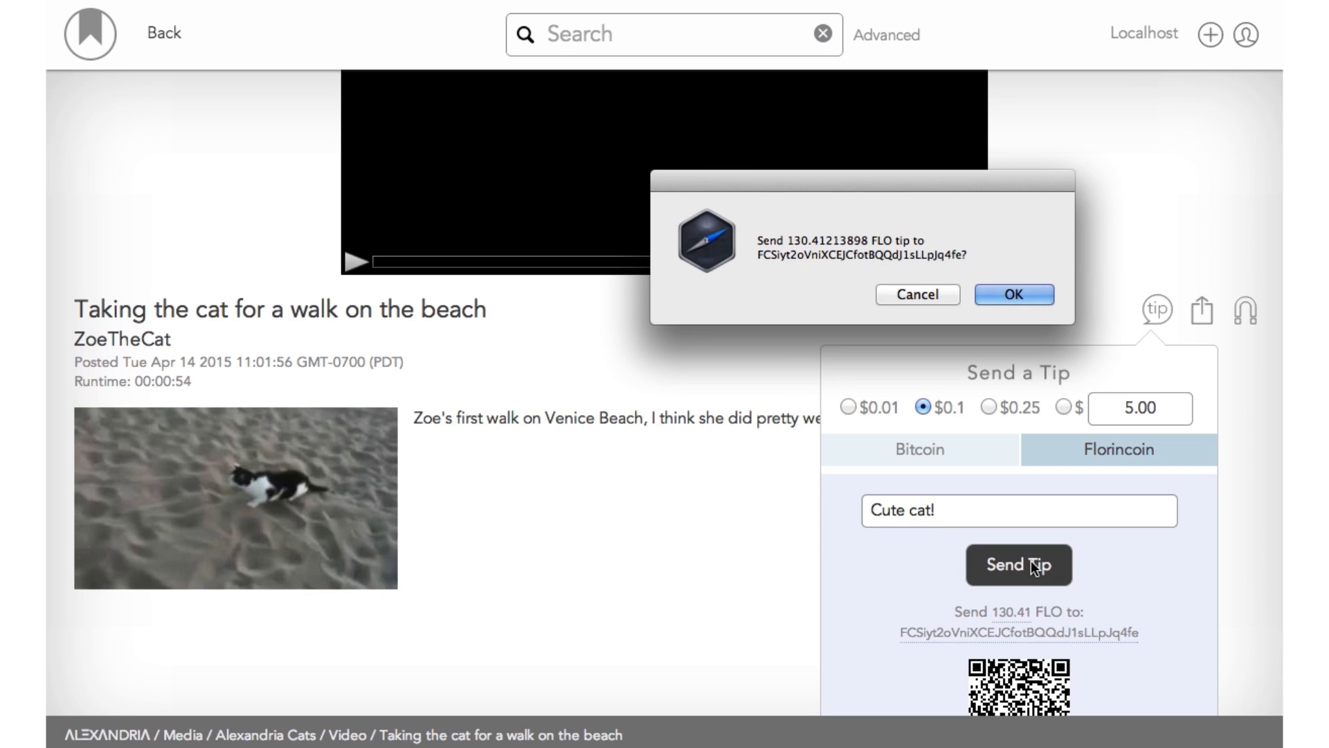
left_click(1013, 294)
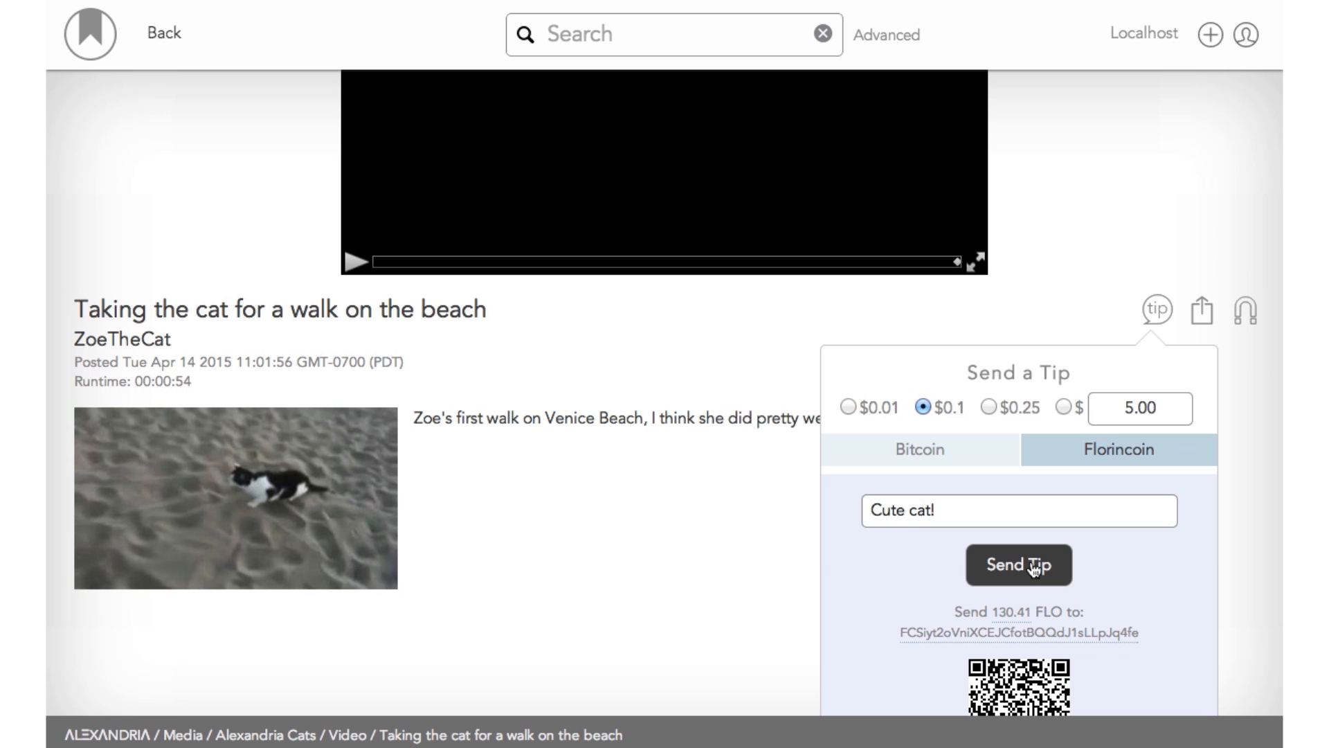
left_click(1018, 565)
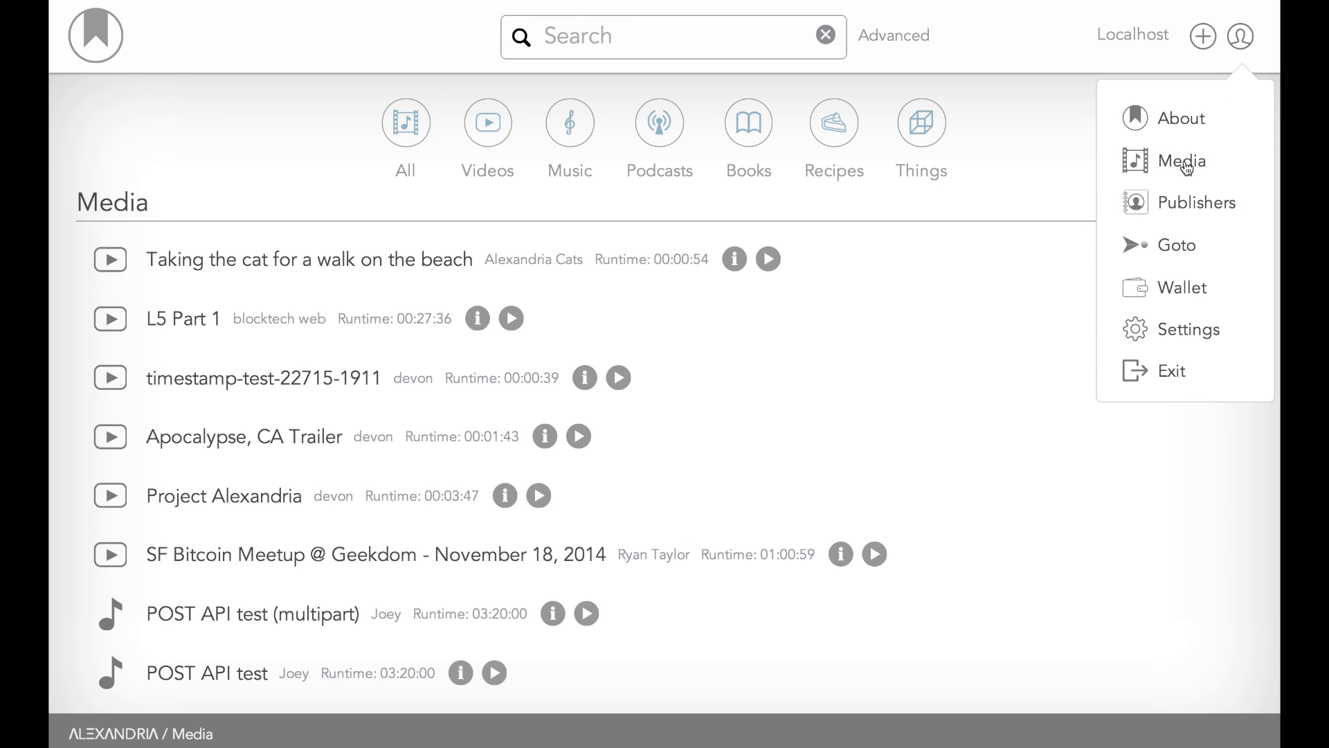
mouse_move(1173, 288)
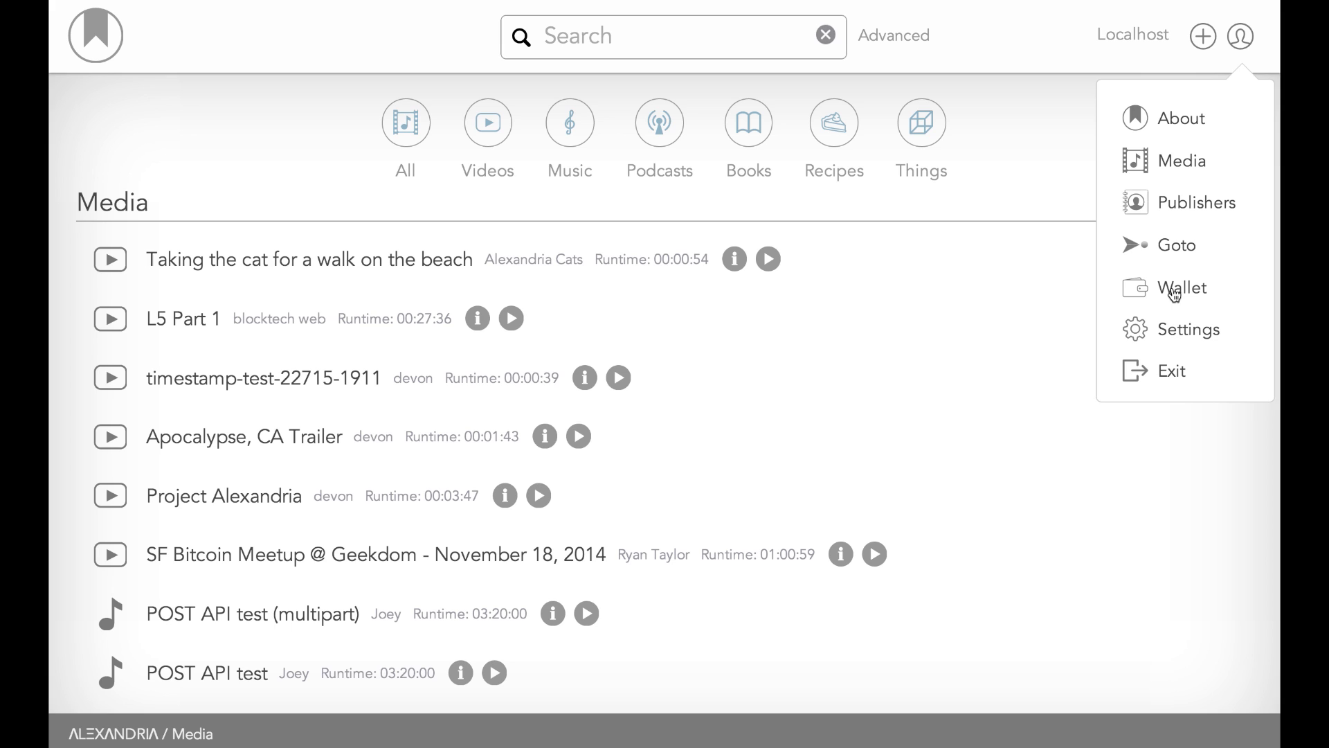
Step: Log in to the Florincoin wallet and refresh its balance to 1894.31210407 FLO ($1.46)
left_click(1181, 287)
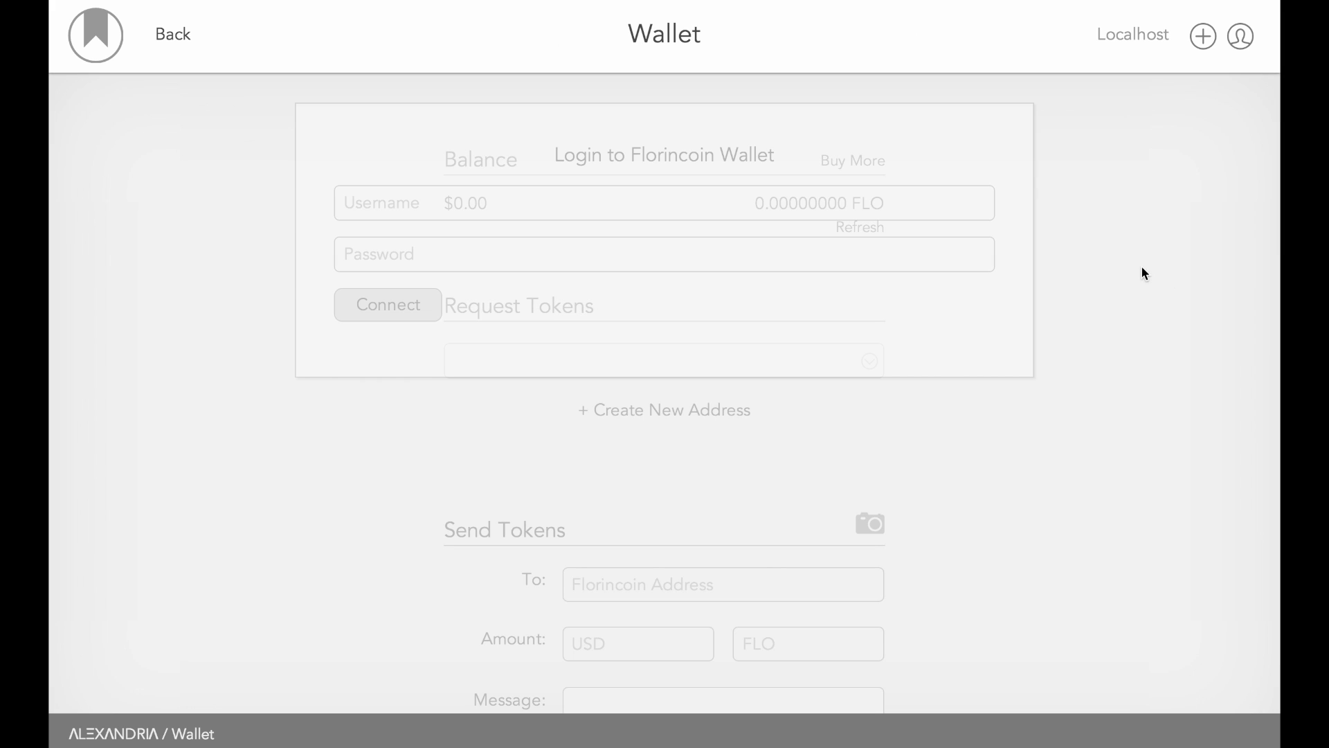
type("dread")
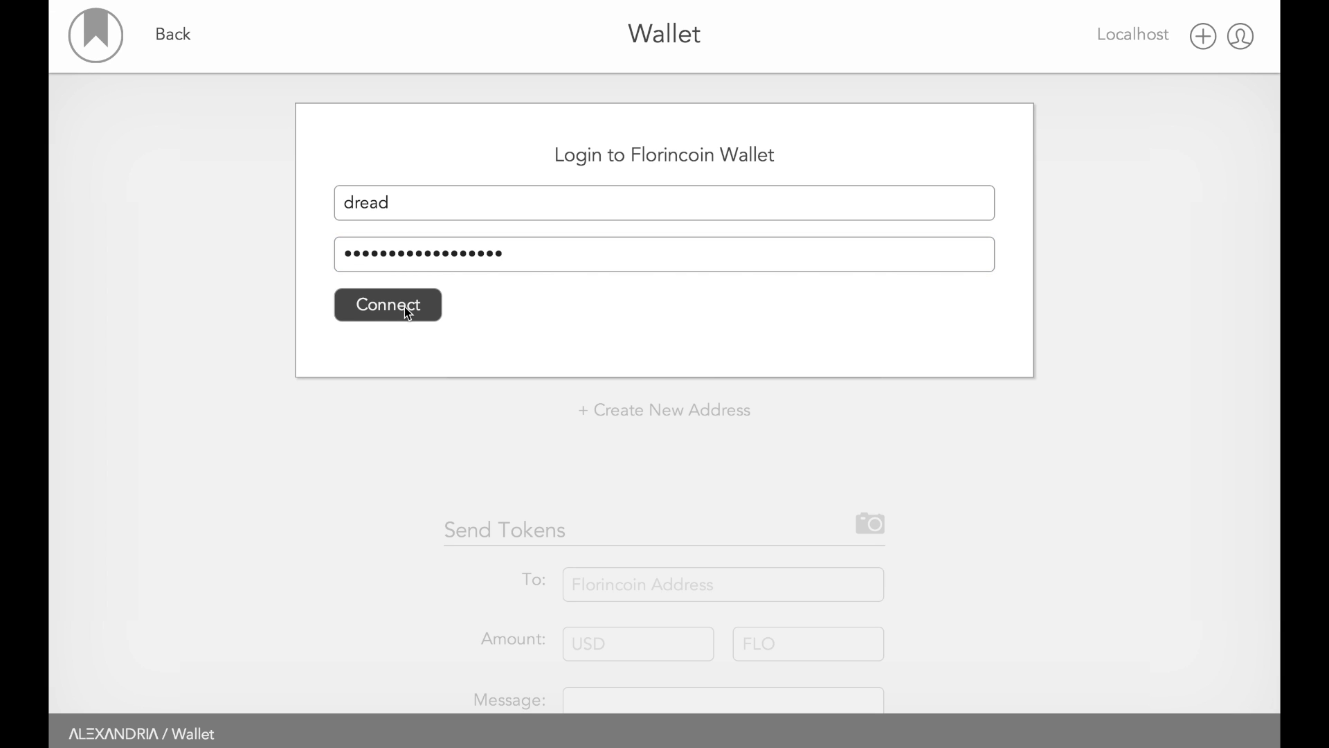
left_click(388, 304)
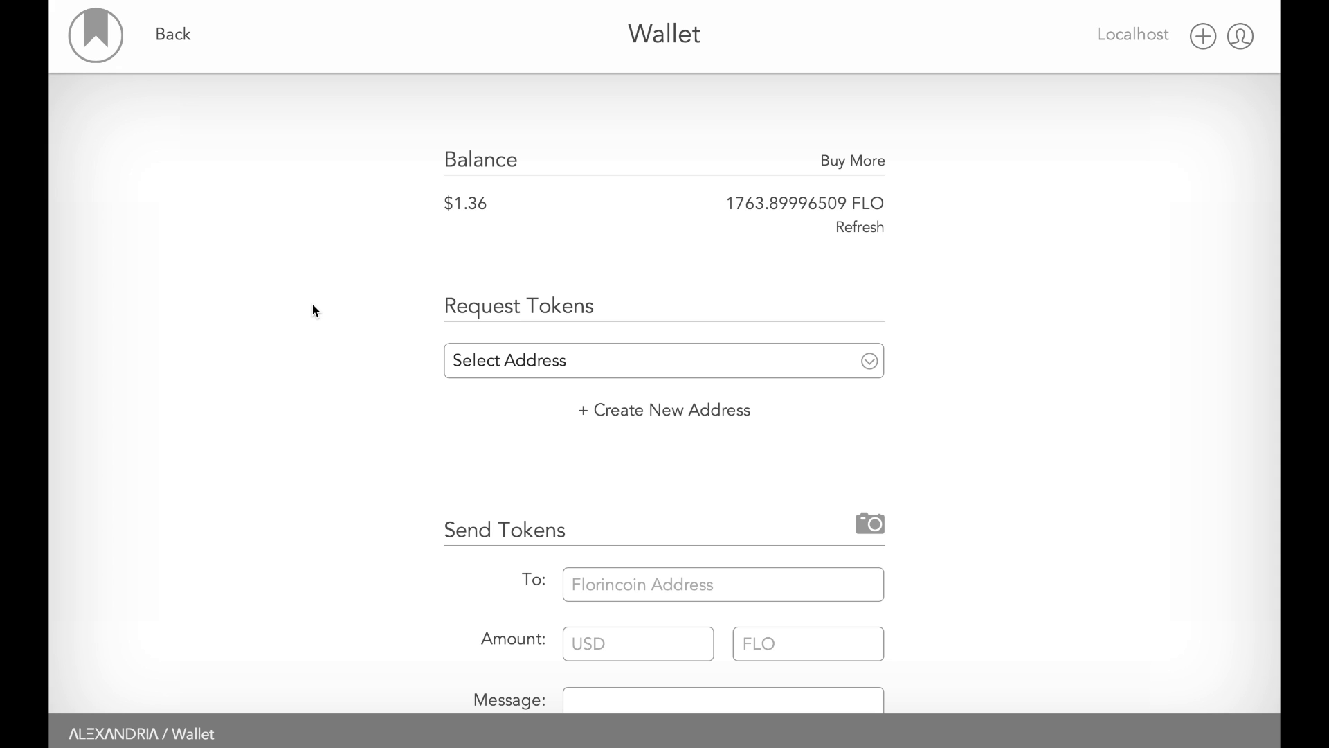
mouse_move(972, 239)
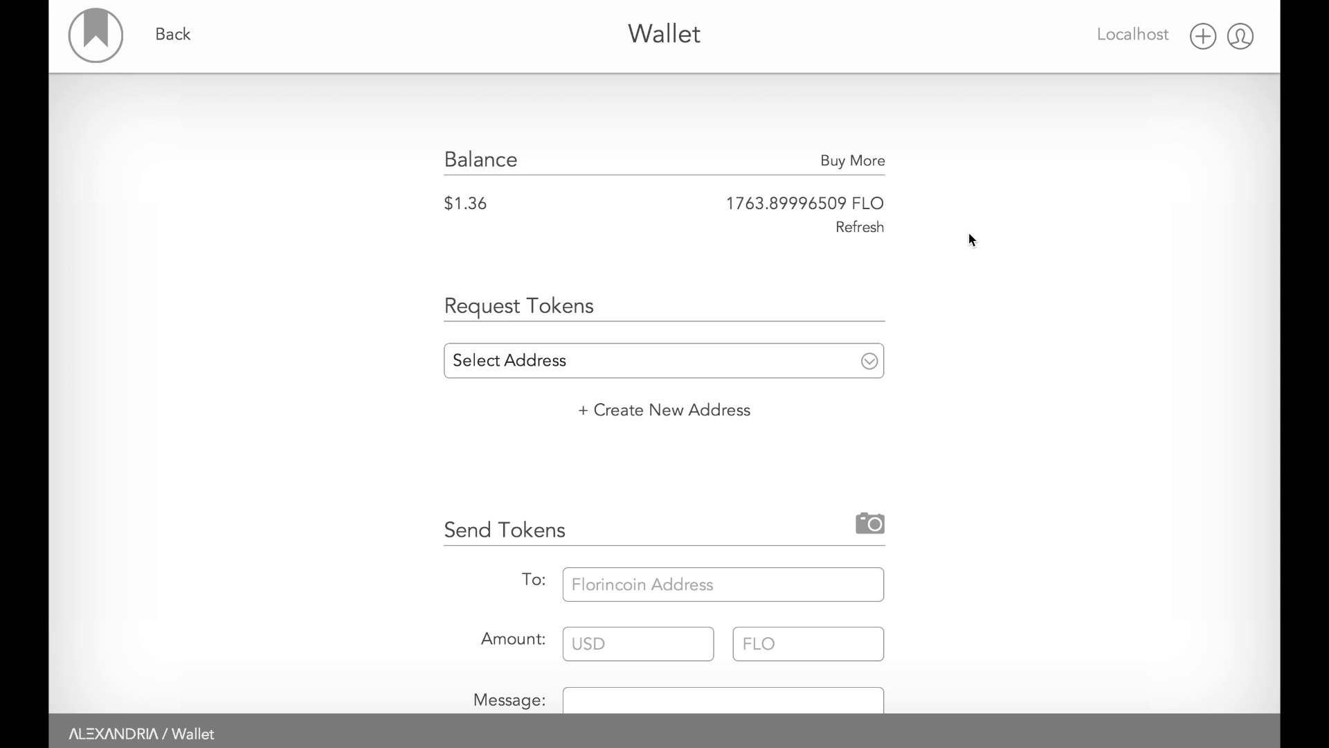
mouse_move(860, 233)
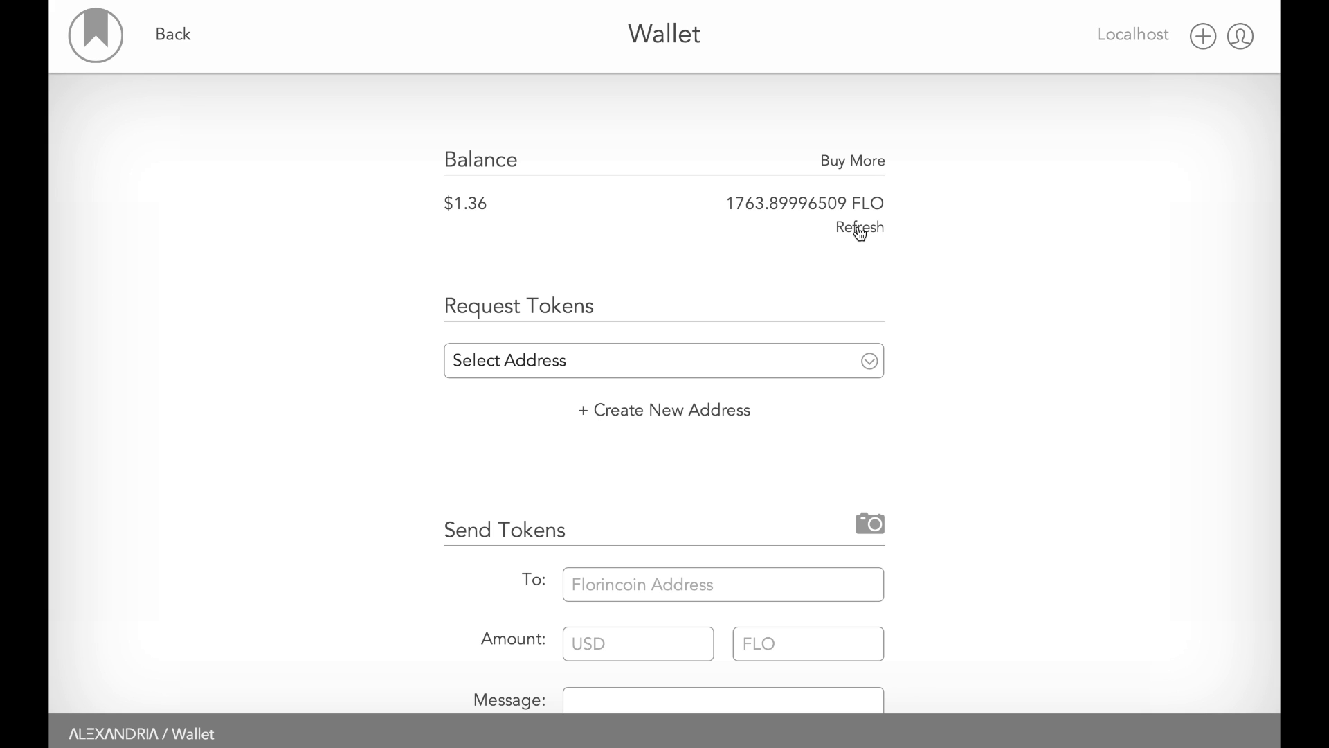
left_click(859, 227)
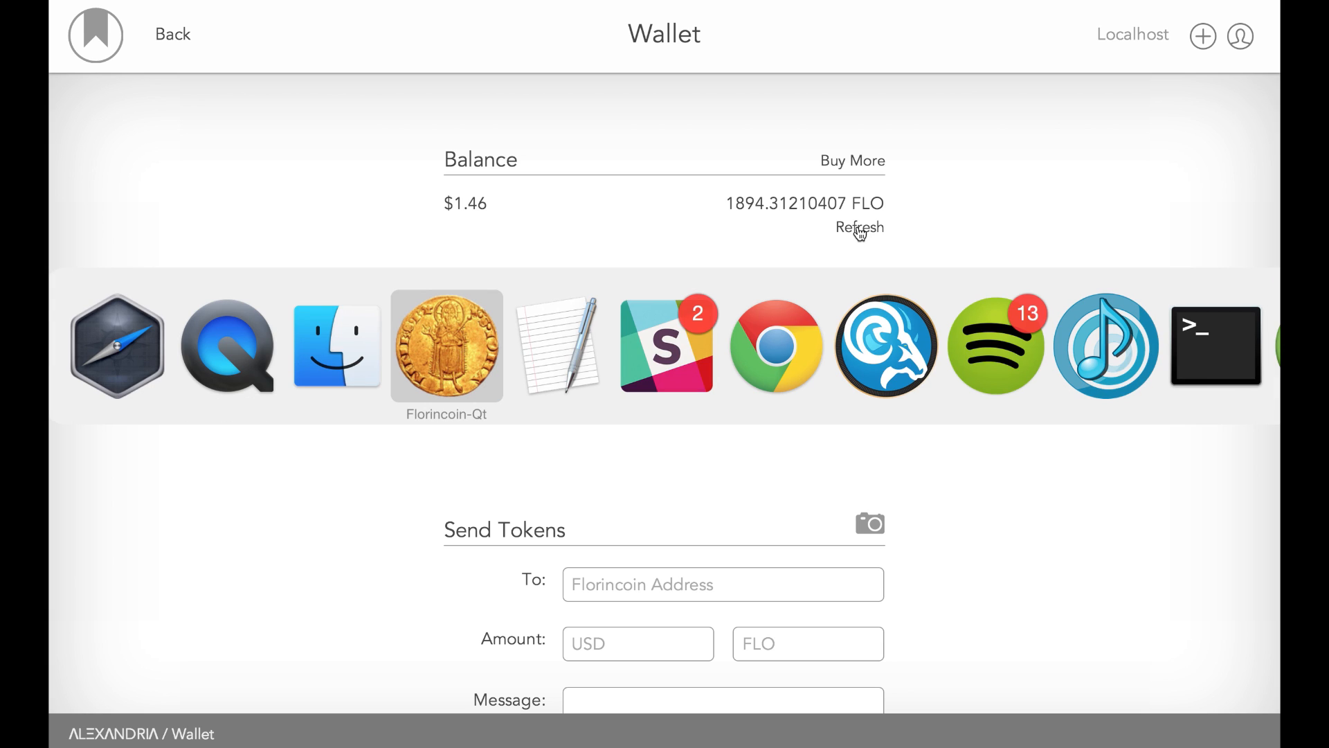
Step: Switch to Florincoin-Qt and view today's received transactions, including the 130.41213898 FLO 'Cute cat!' tip
left_click(445, 345)
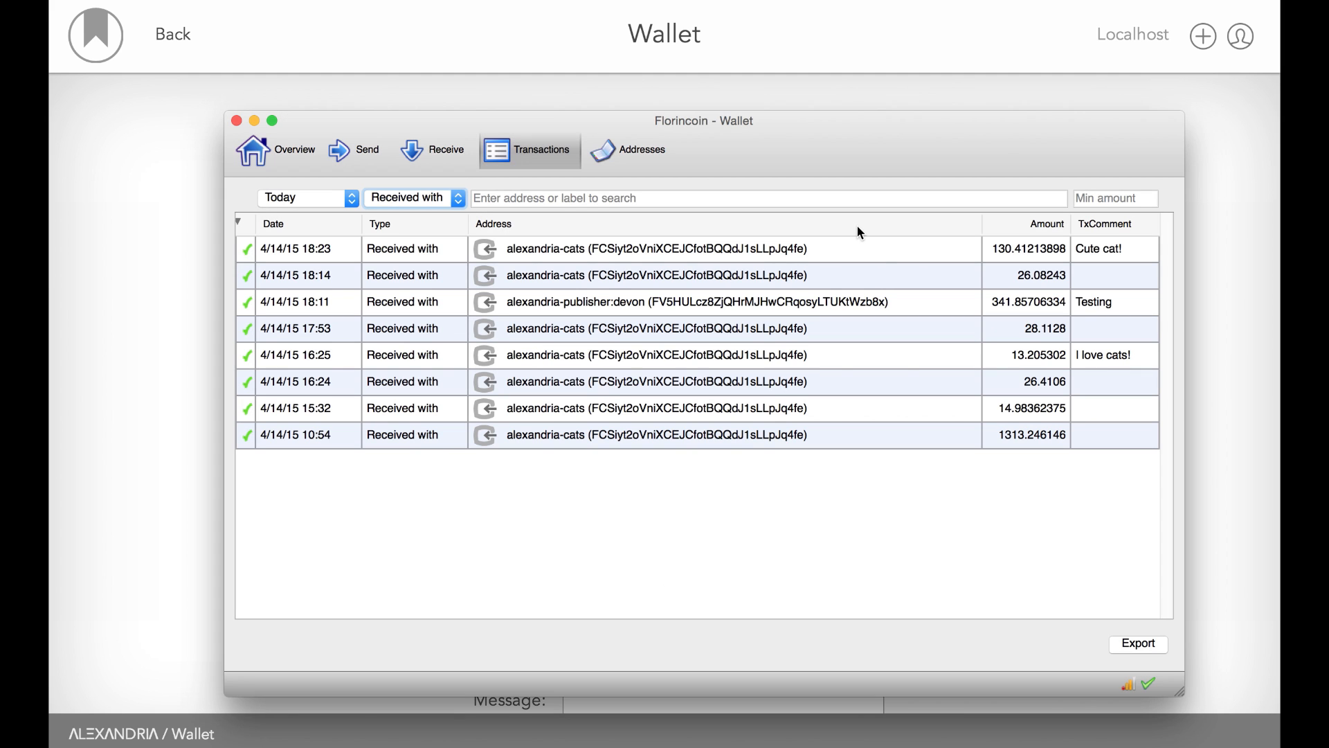
mouse_move(1099, 257)
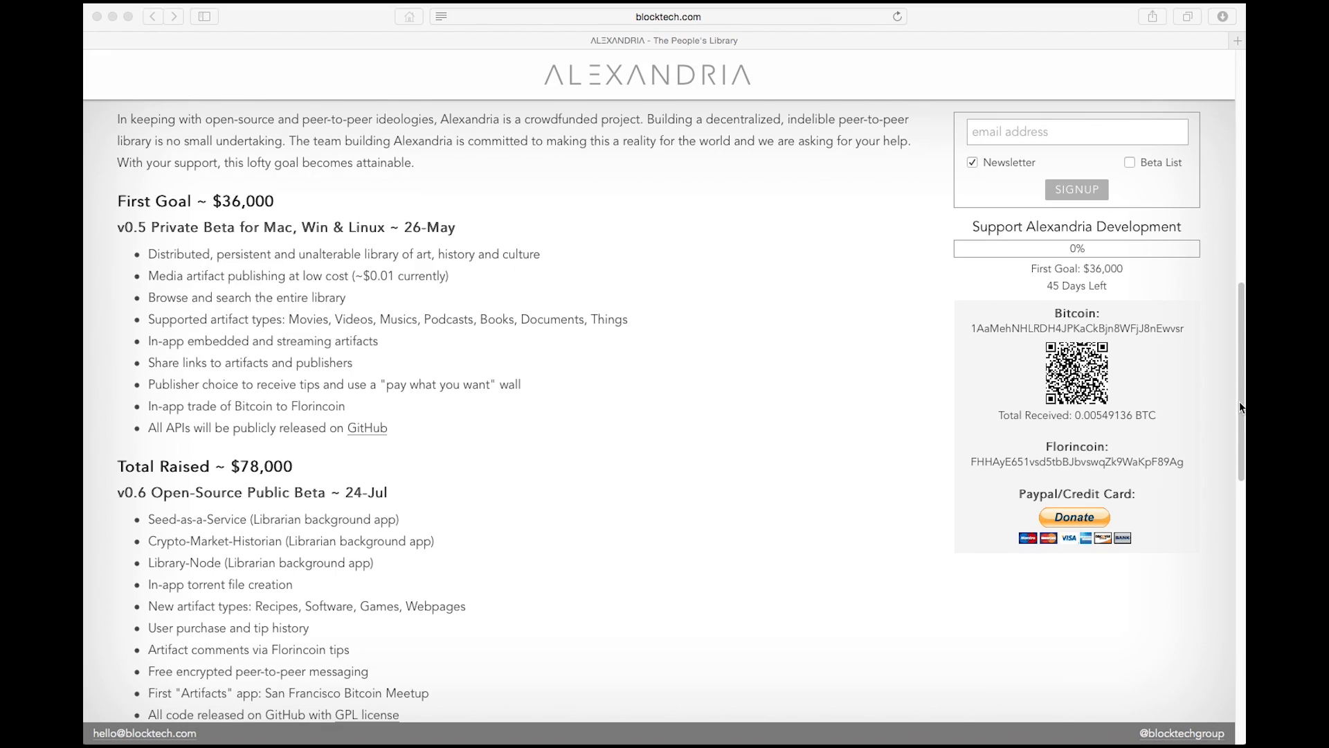
Step: Scroll the blocktech.com crowdfunding page through the funding goals to the v1.0 milestone
scroll("down", 3)
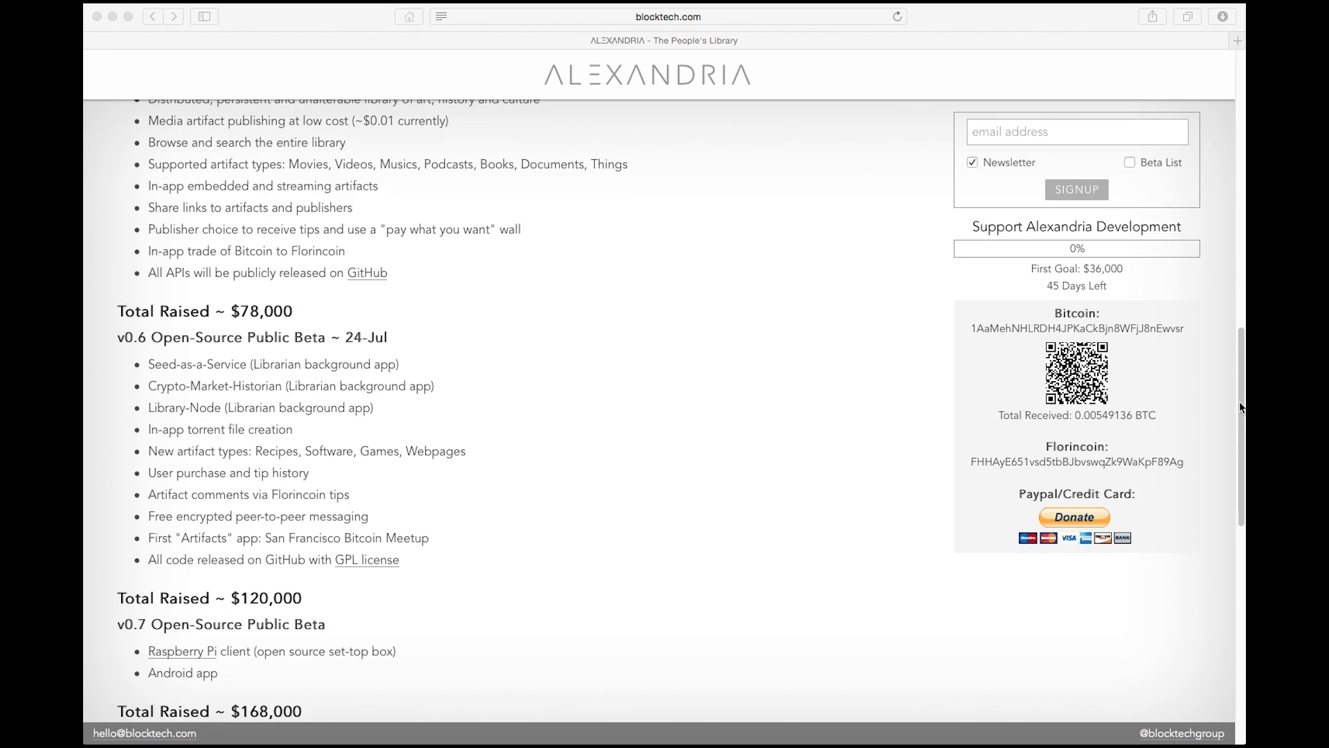
scroll("down", 3)
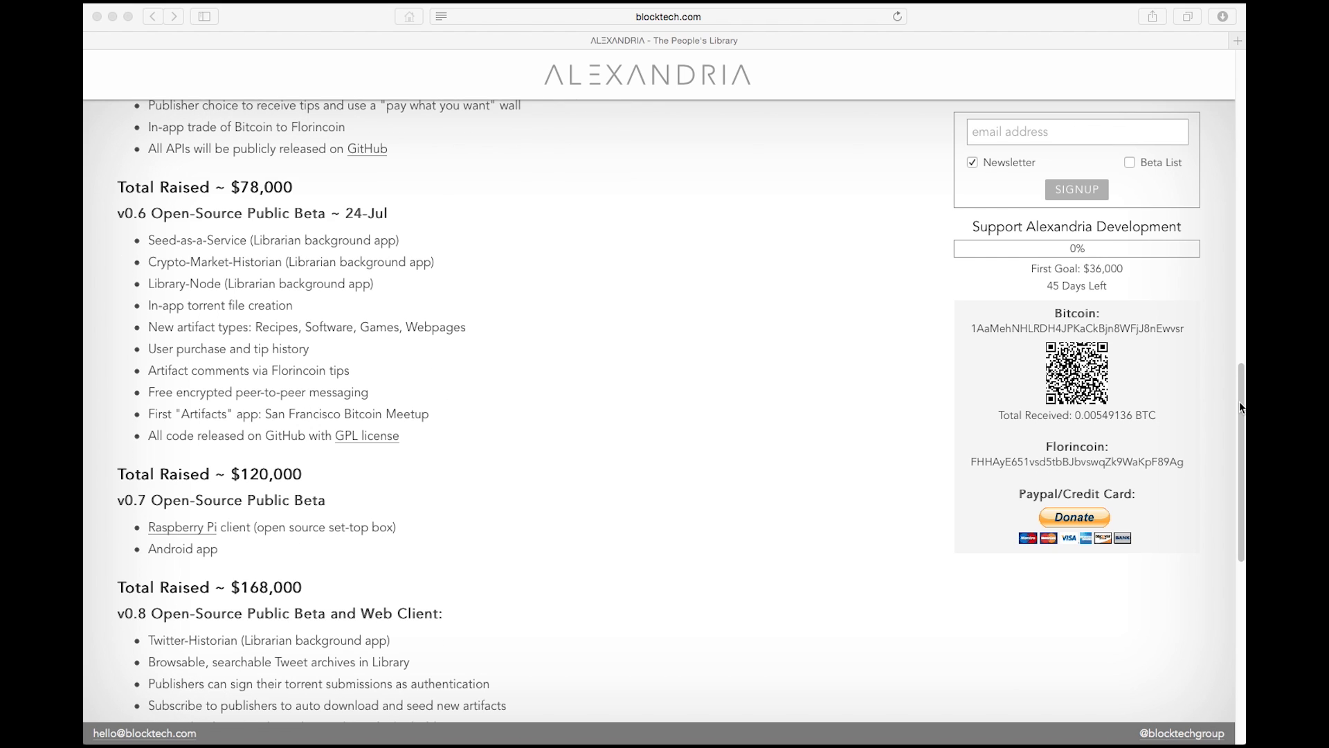
scroll("down", 3)
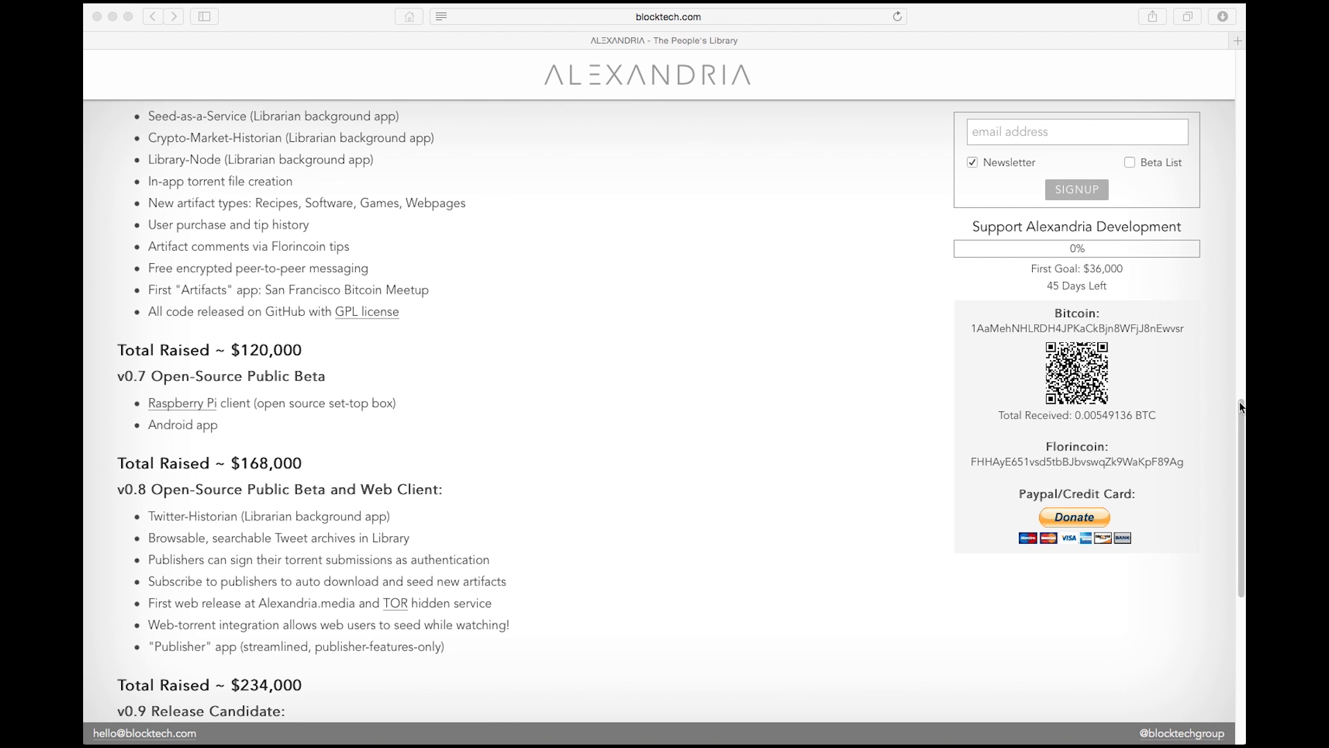
scroll("down", 3)
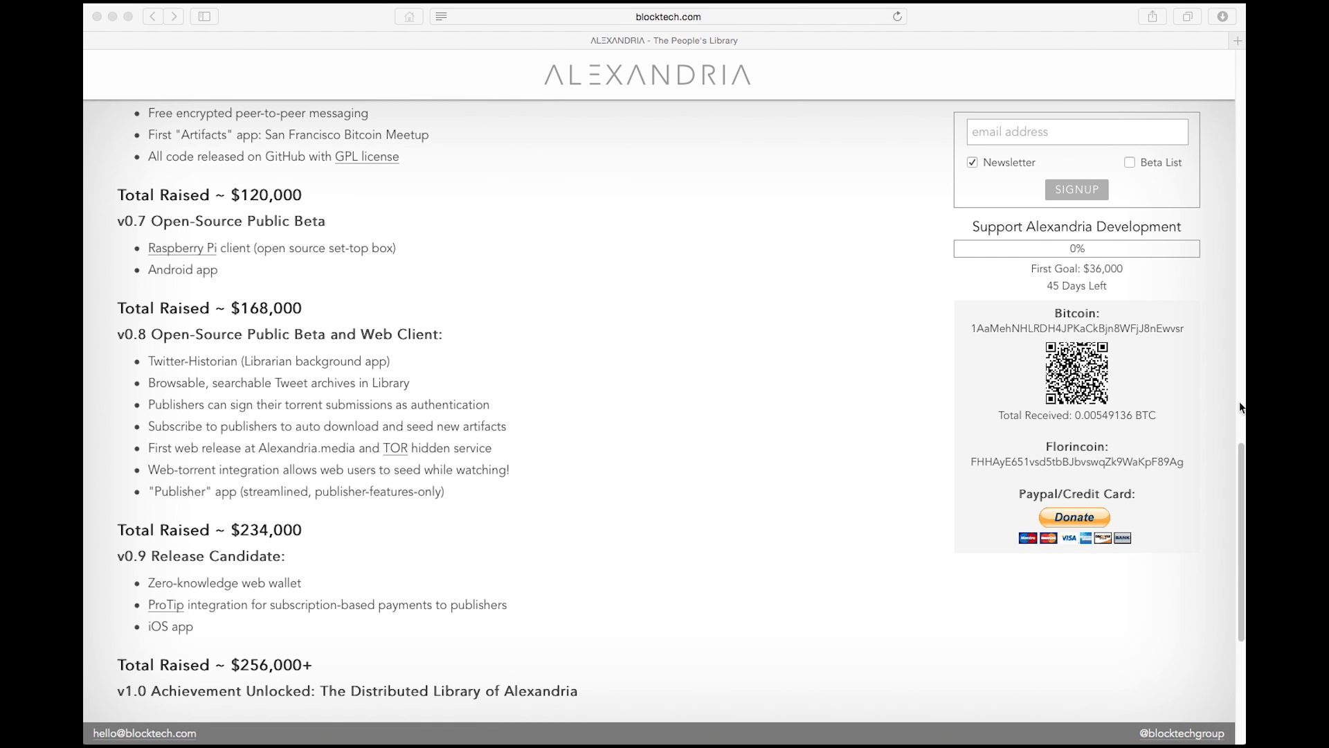